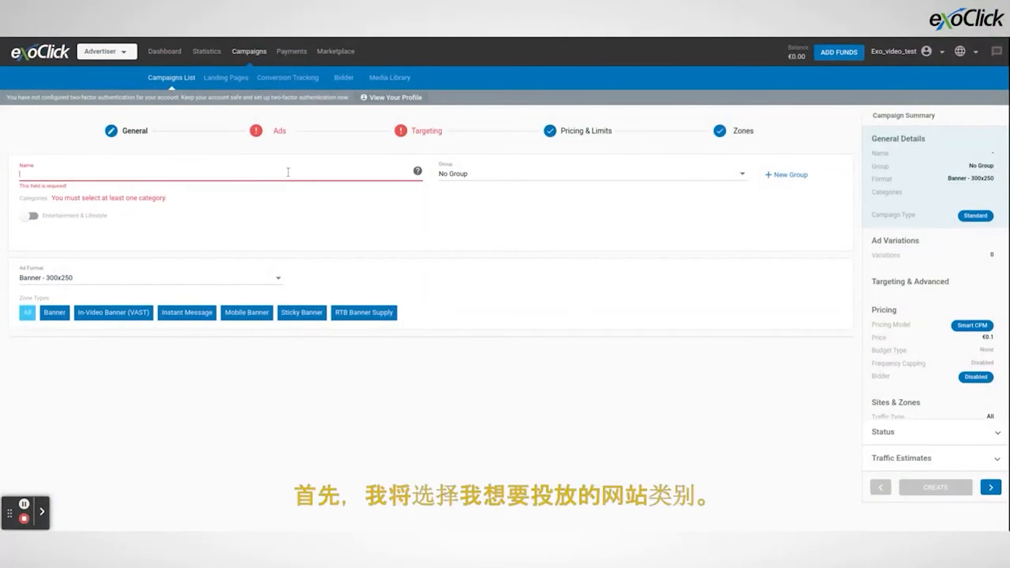
# Step: Name the campaign 'Mobile Banner Casino' and enable the Entertainment & Lifestyle category with All subcategories
pyautogui.write('Mobile')
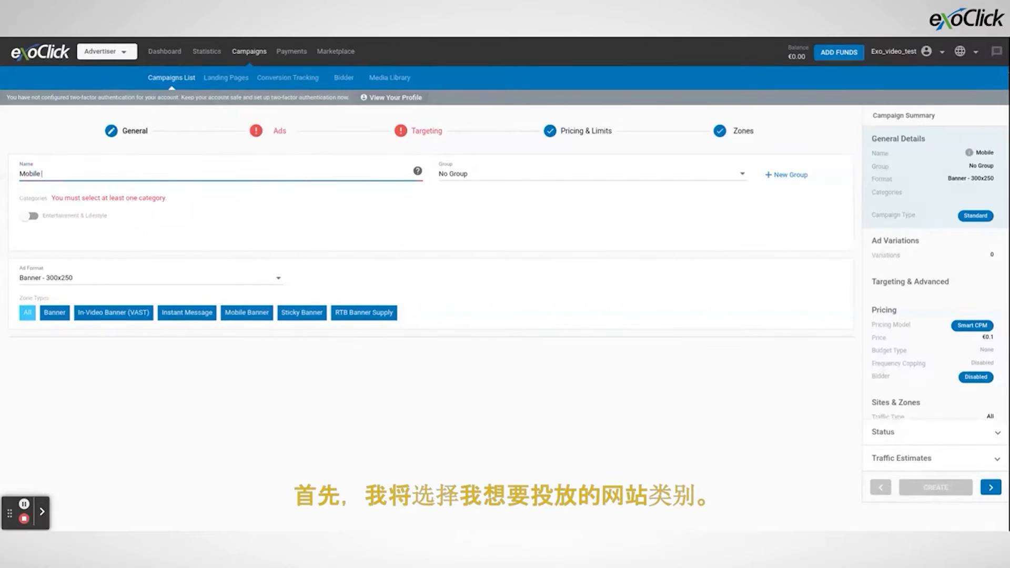
pyautogui.write('Banner Casino')
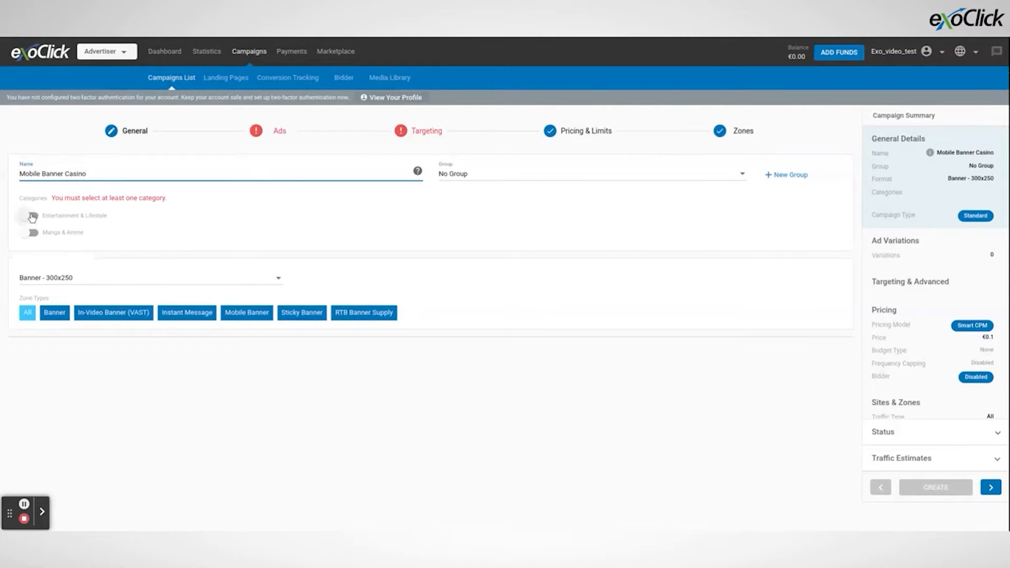
pyautogui.click(29, 216)
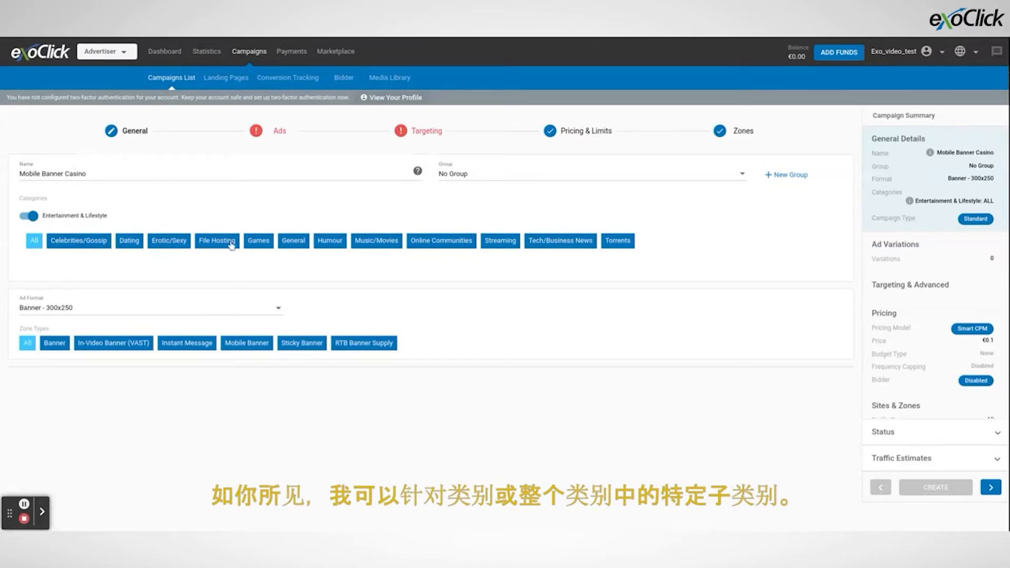
pyautogui.moveTo(637, 243)
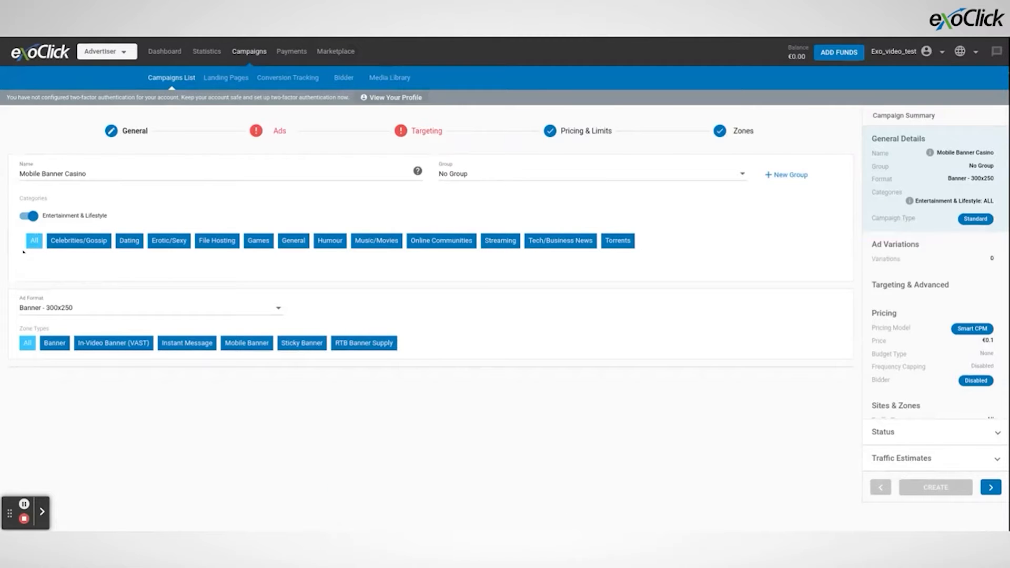
pyautogui.click(149, 307)
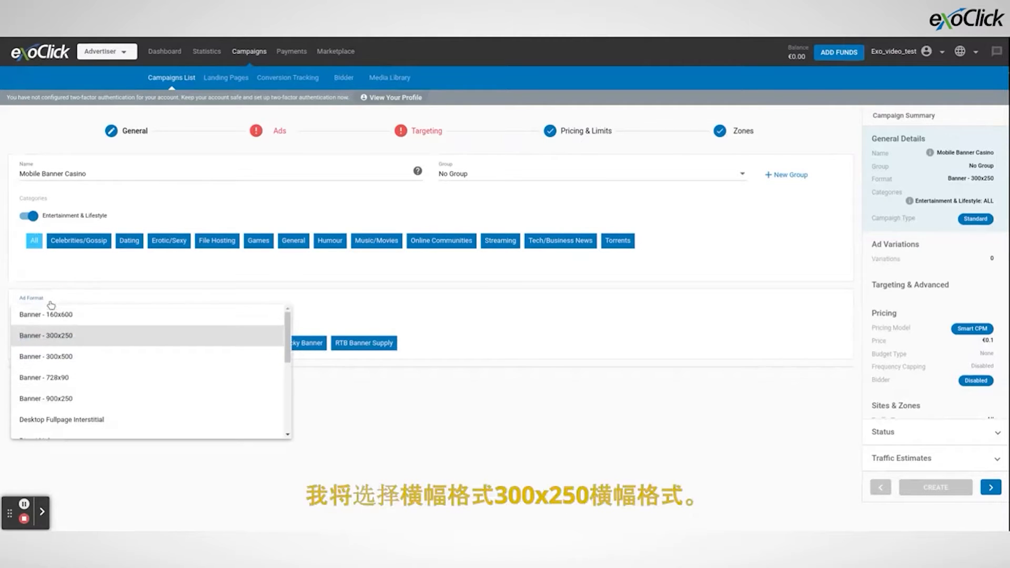
pyautogui.click(45, 335)
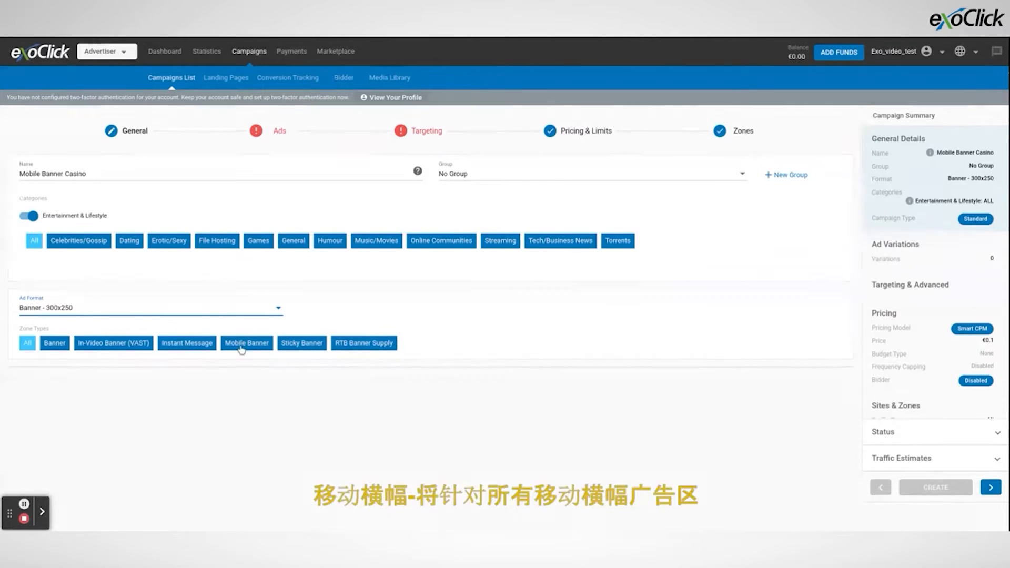
pyautogui.moveTo(269, 361)
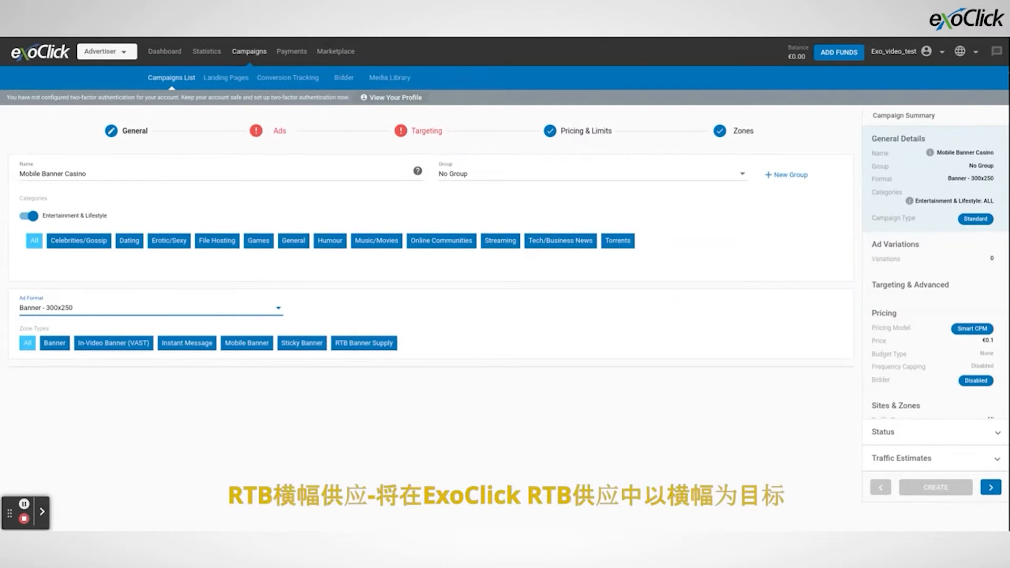
# Step: Replace the All zone-type selection with Mobile Banner only and advance to Ads
pyautogui.click(27, 343)
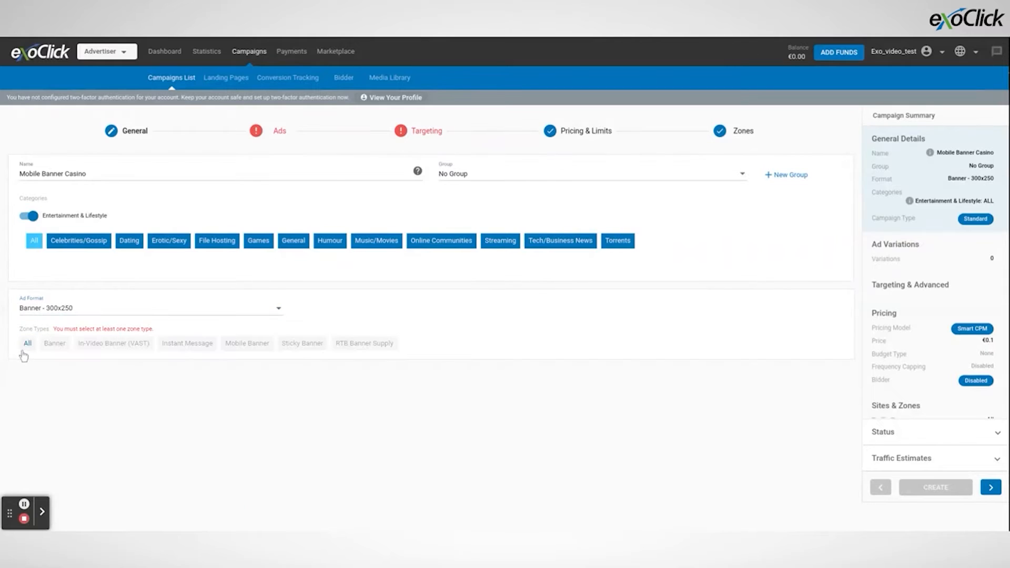
pyautogui.click(246, 342)
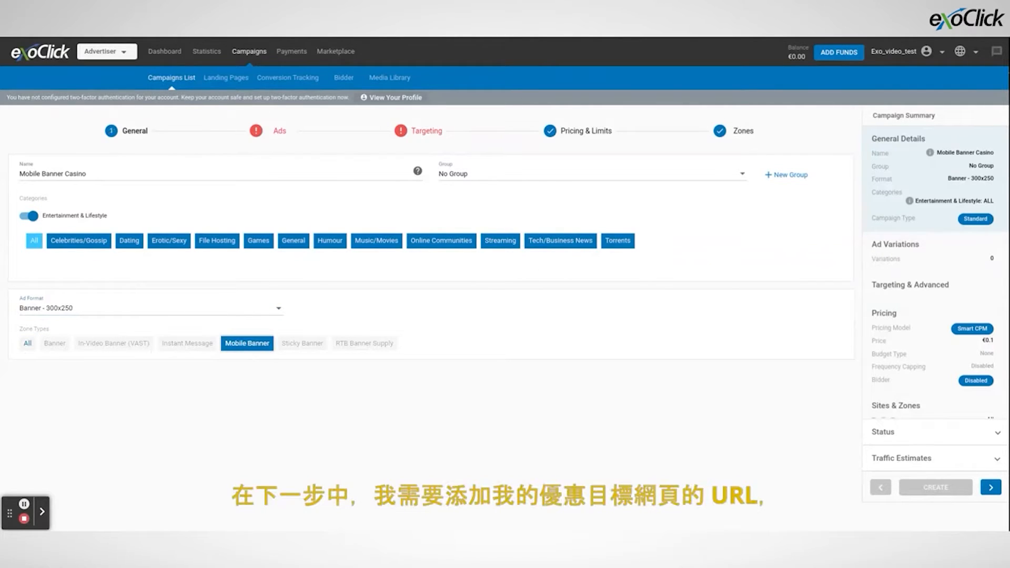
pyautogui.click(279, 131)
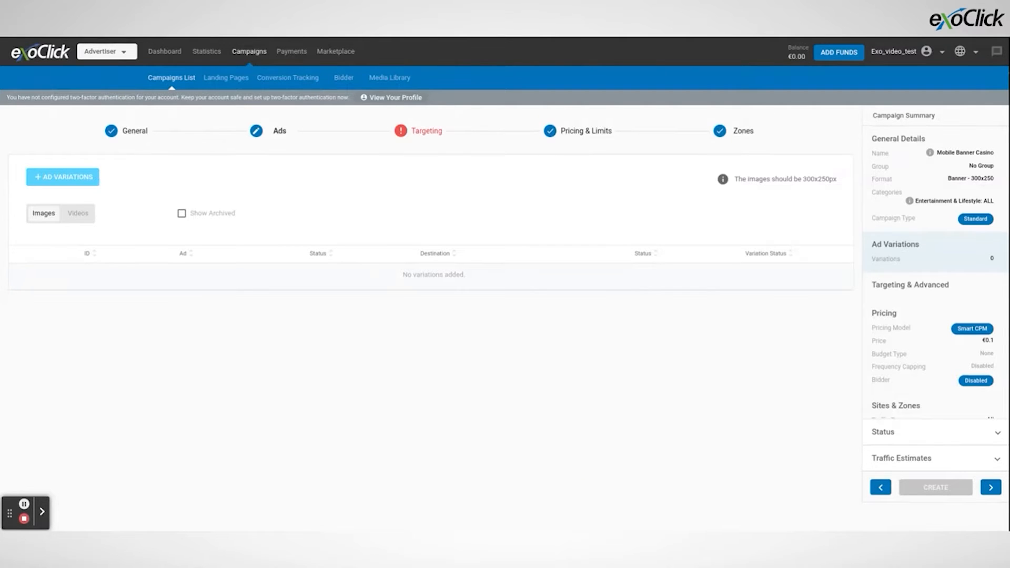
pyautogui.click(62, 177)
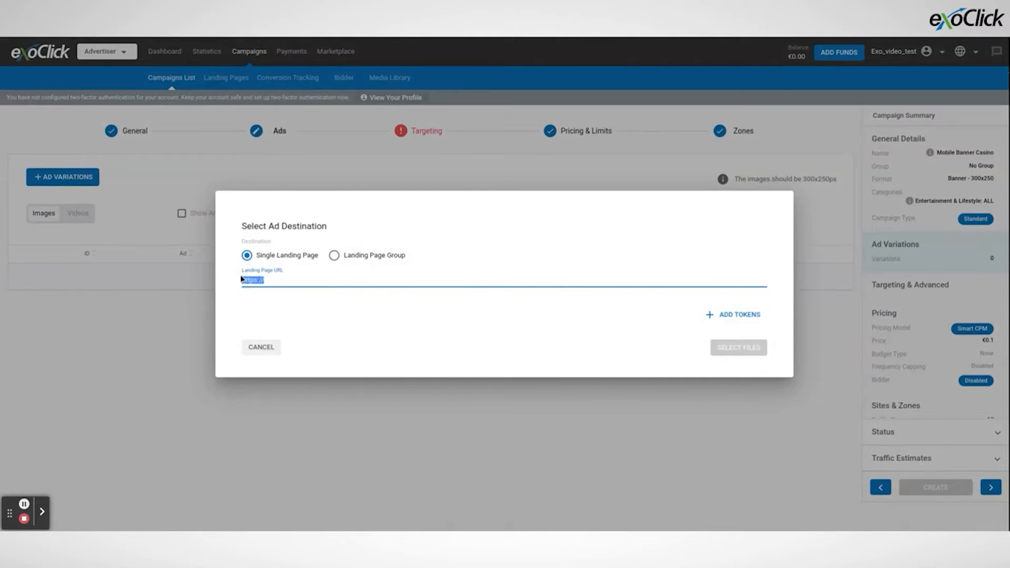
pyautogui.write('https://www.greatest-casino.com/?affsub1={conversions_tracking}&affsub2={src_hostname}&aff_sub3={category_id}')
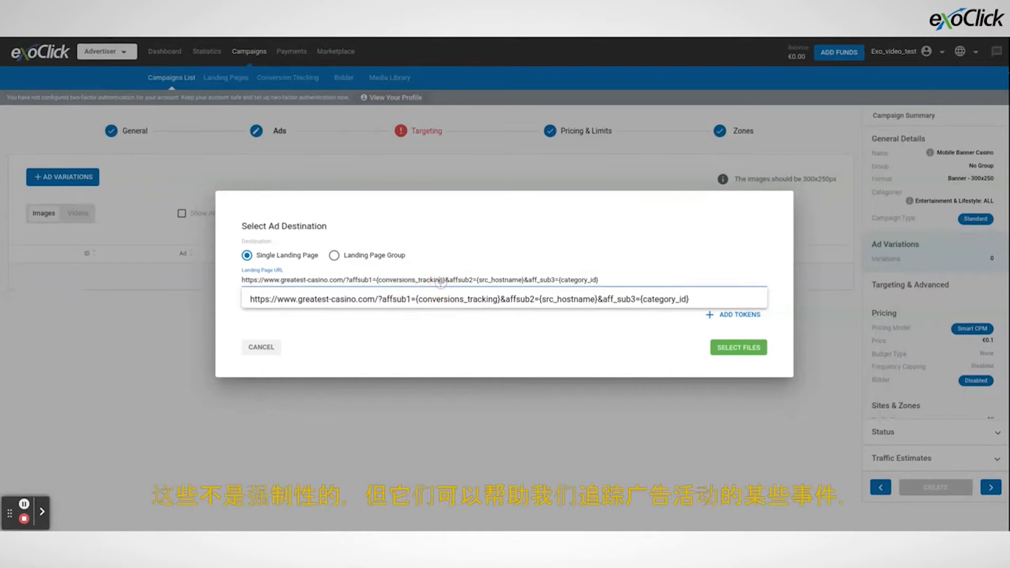
pyautogui.doubleClick(502, 279)
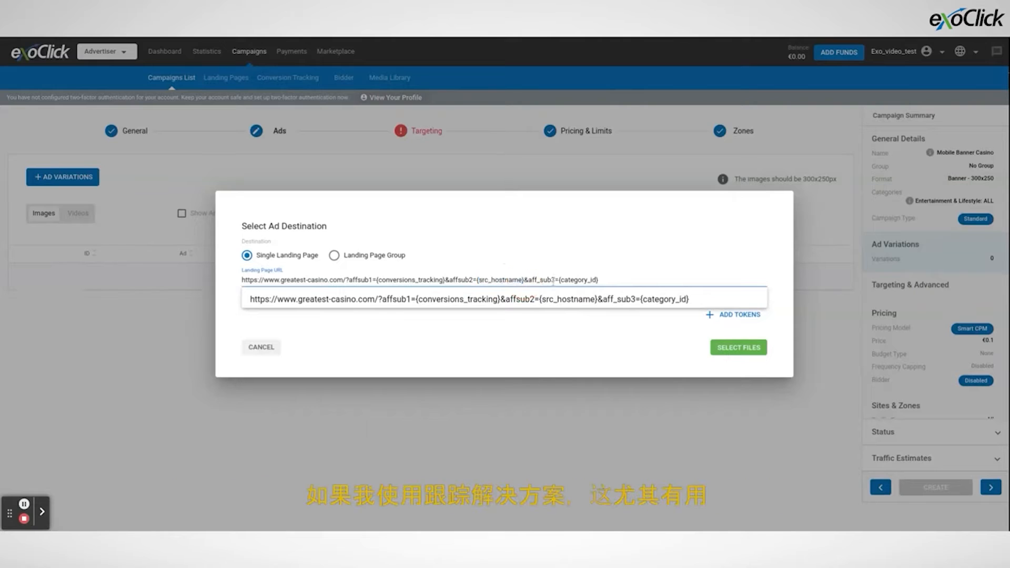
pyautogui.doubleClick(576, 280)
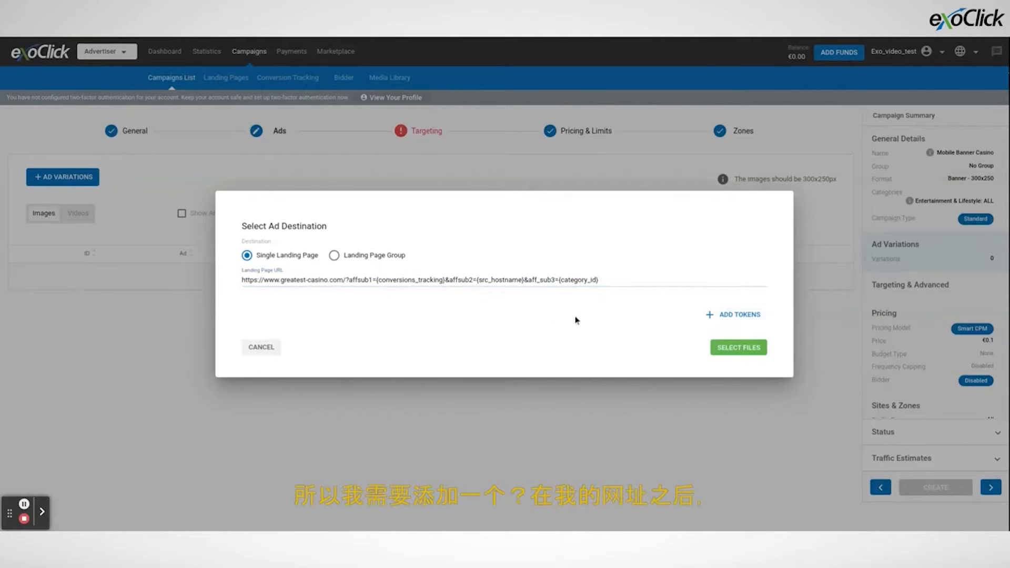
pyautogui.click(347, 279)
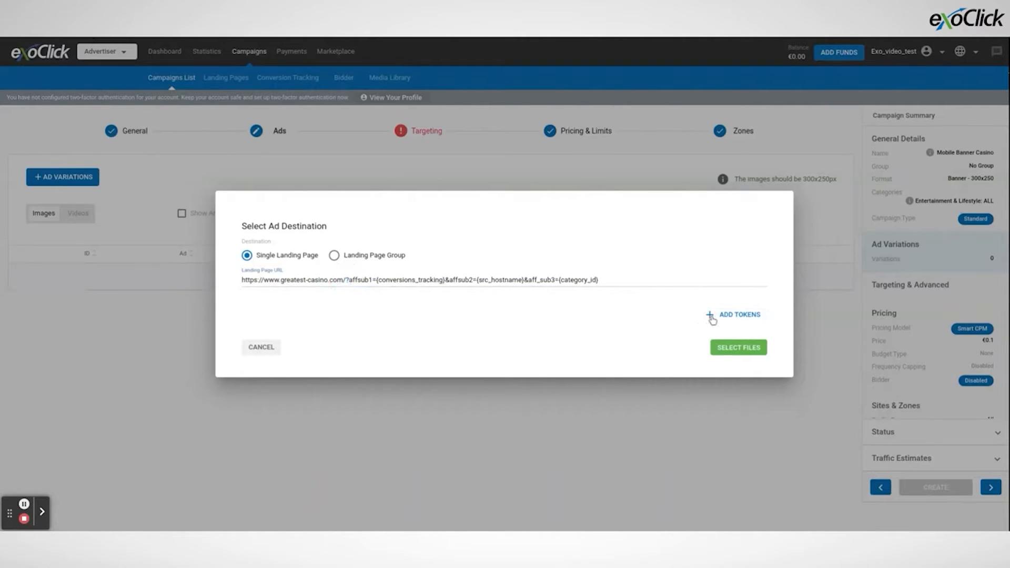
pyautogui.click(733, 314)
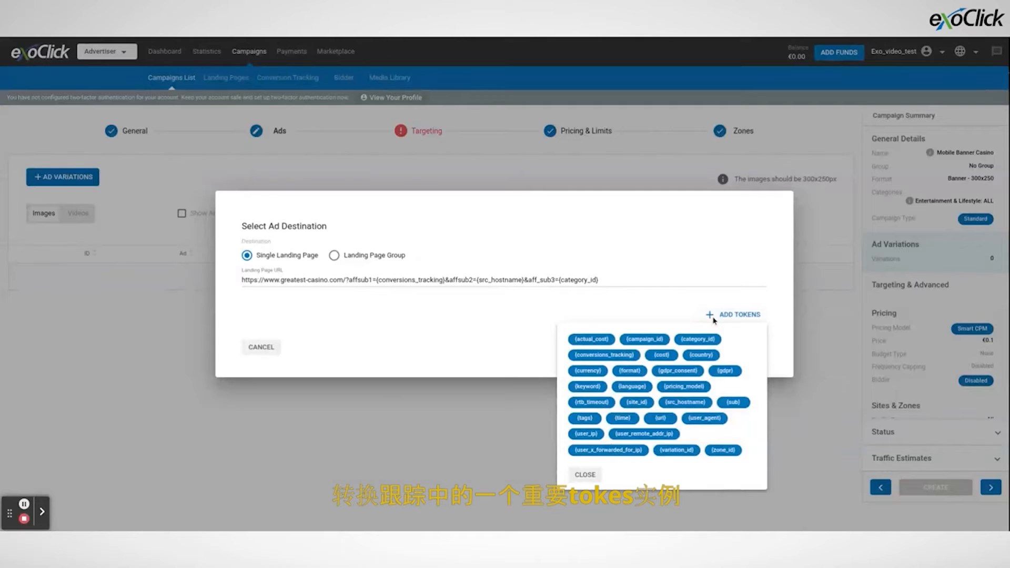
pyautogui.moveTo(602, 355)
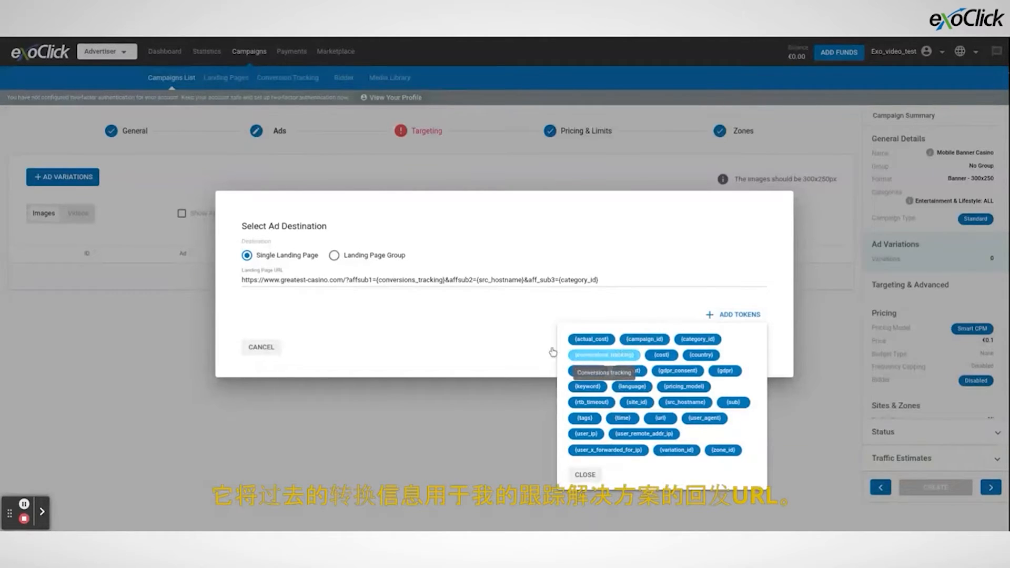
pyautogui.click(583, 473)
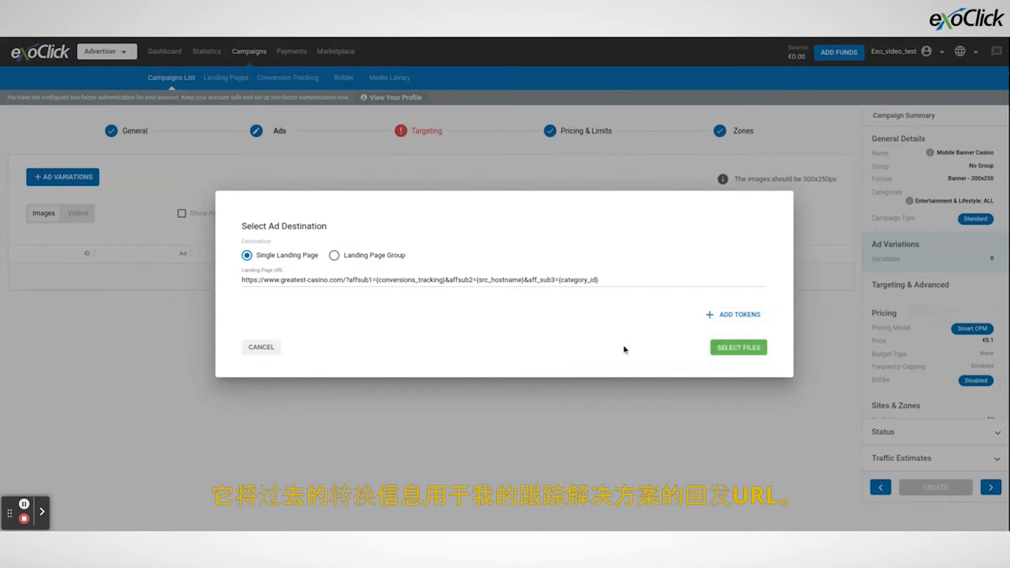
pyautogui.moveTo(674, 354)
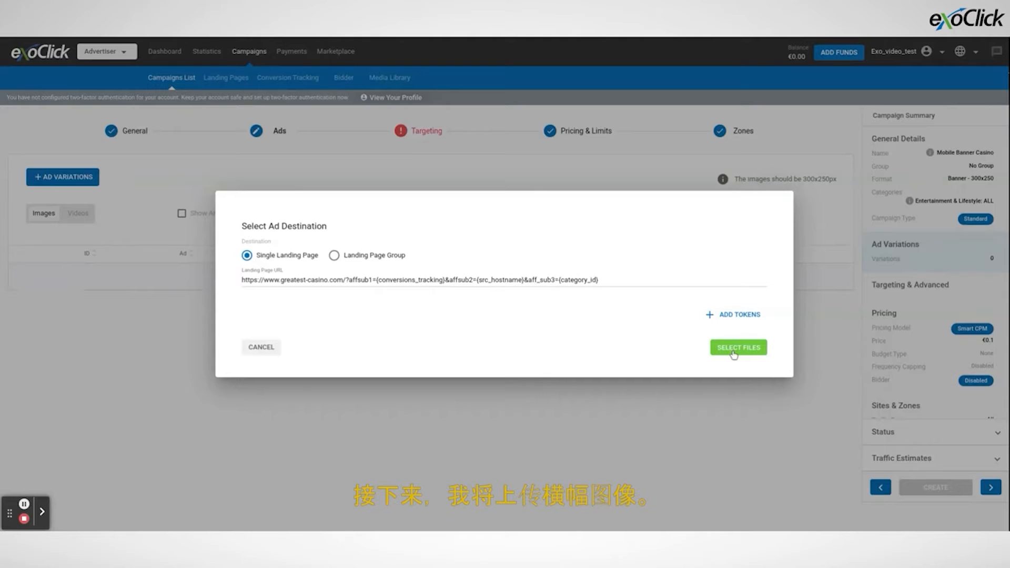
# Step: Pick the CASINO.png 300x250 banner from the files and add it as one variation
pyautogui.click(737, 347)
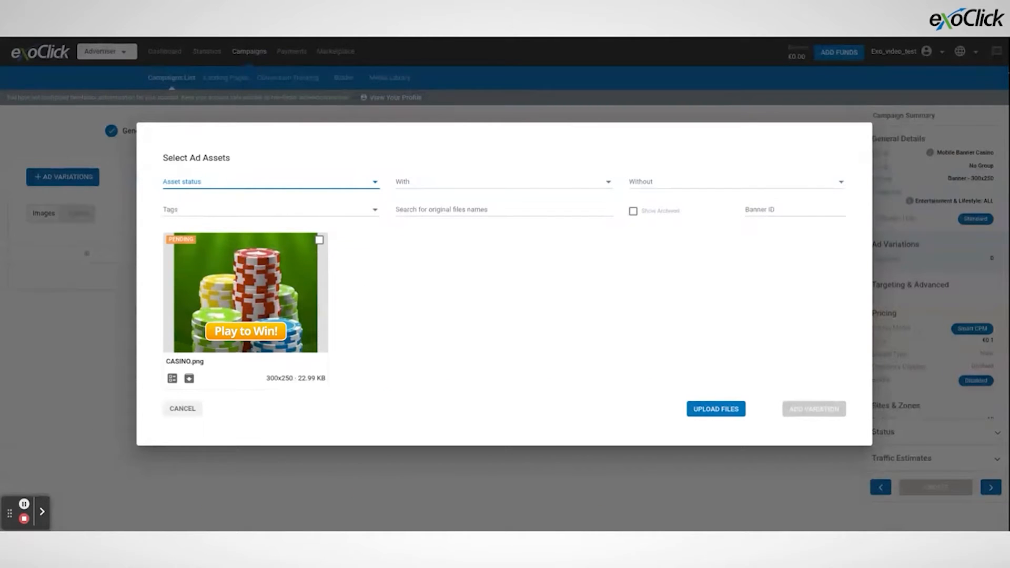
pyautogui.click(319, 240)
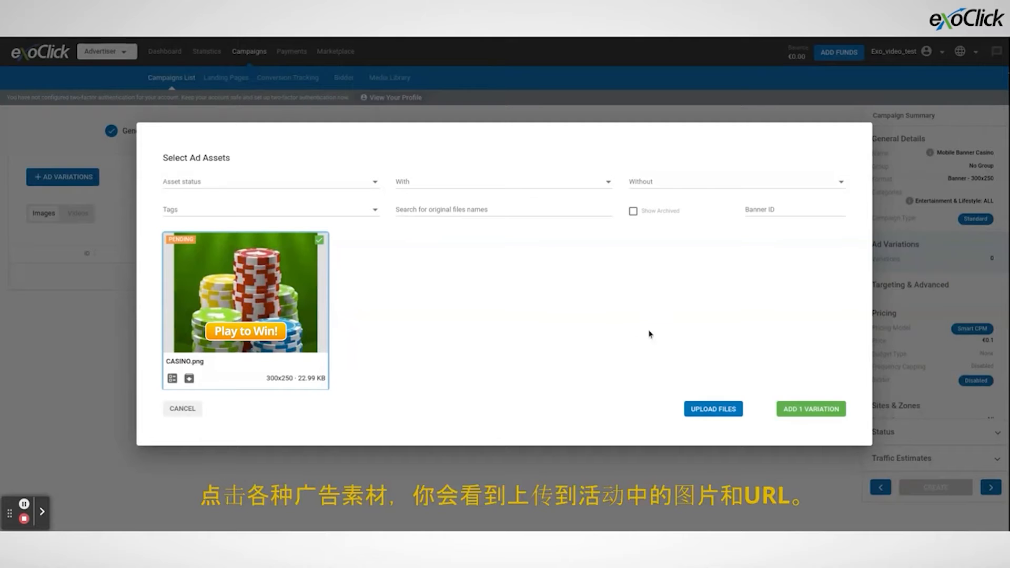
pyautogui.click(810, 409)
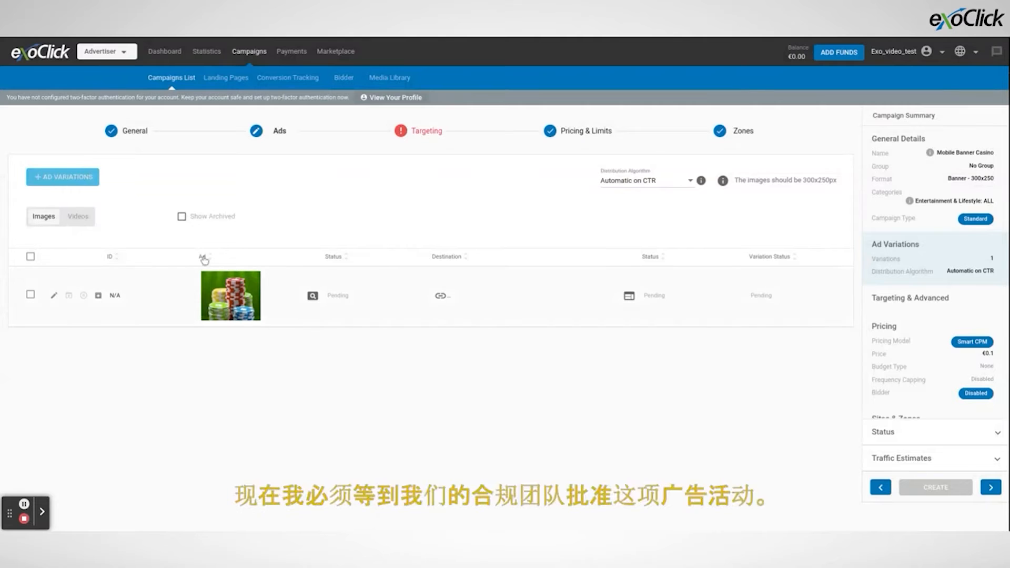
pyautogui.moveTo(625, 301)
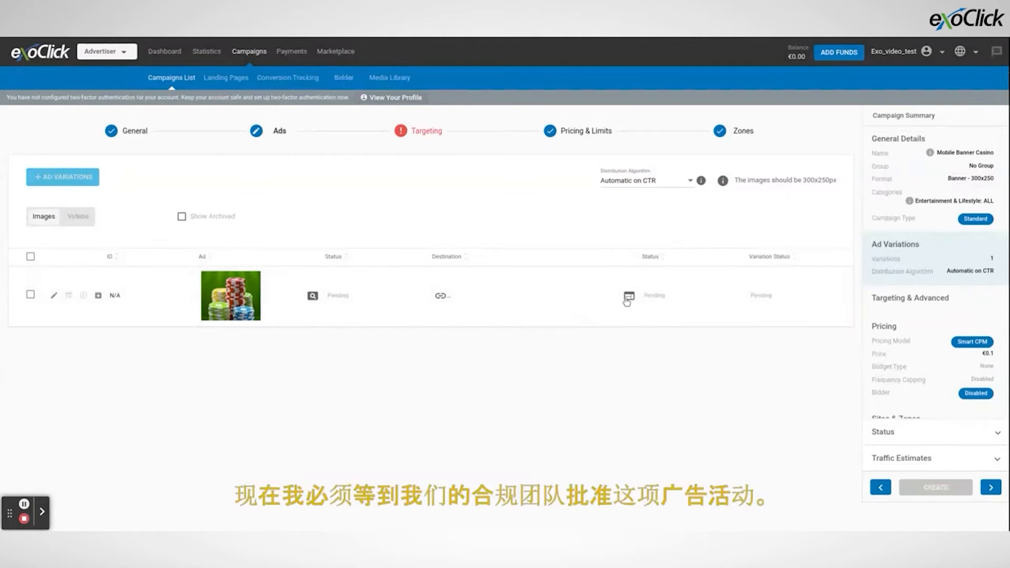
pyautogui.click(441, 297)
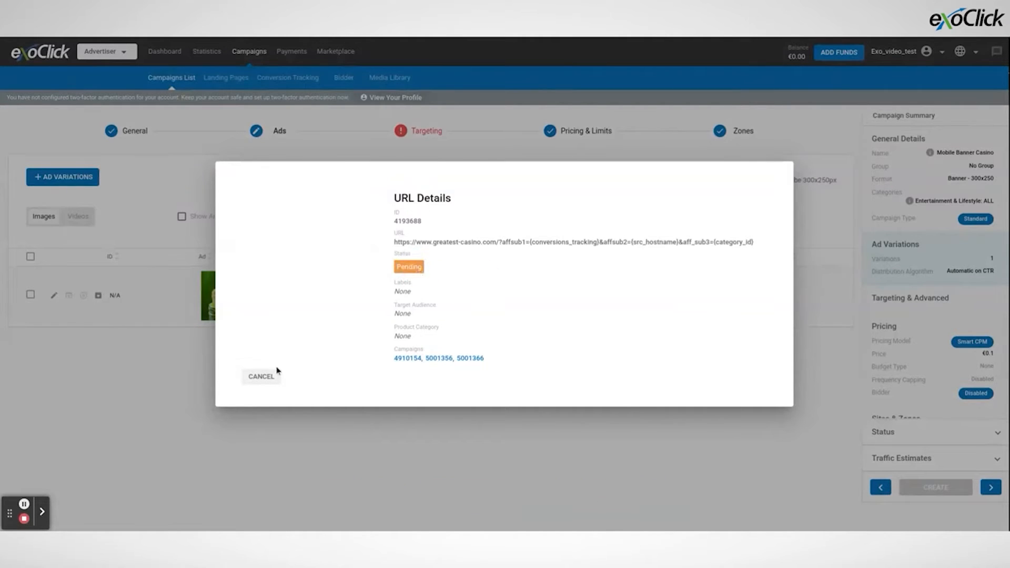
pyautogui.click(261, 376)
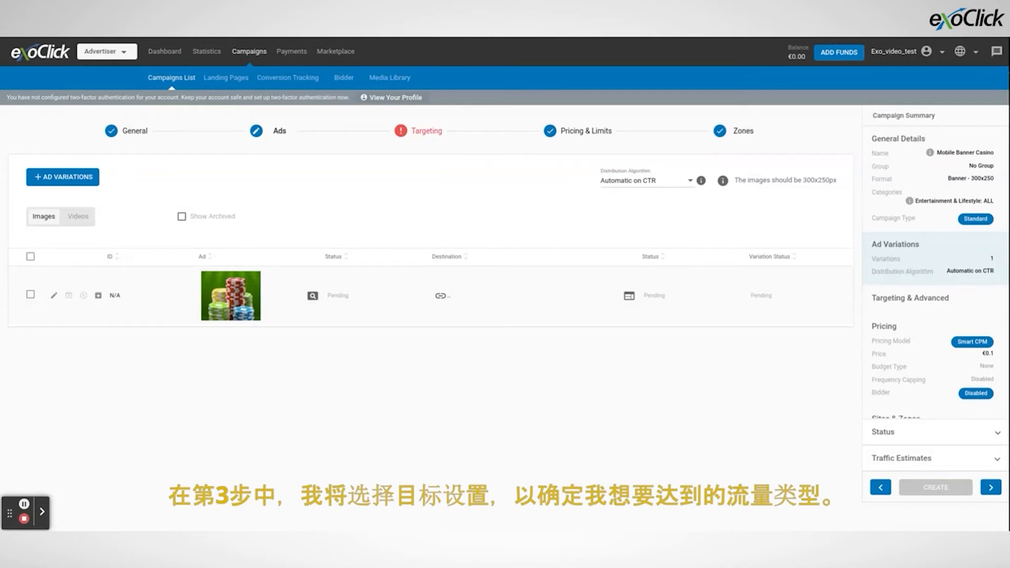
# Step: Target the United States as location and all Mobile devices, 34 device types
pyautogui.click(425, 131)
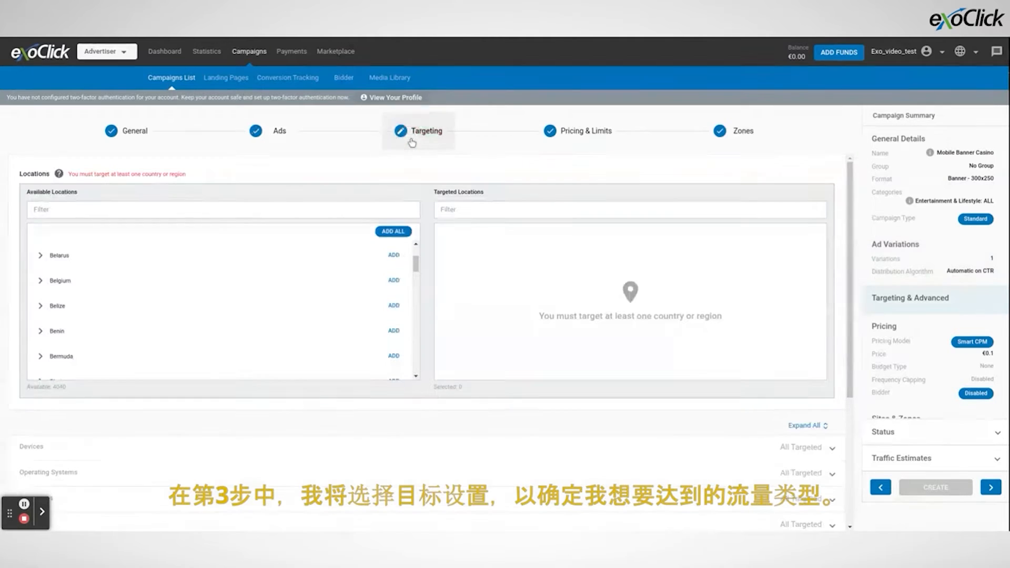
pyautogui.moveTo(396, 167)
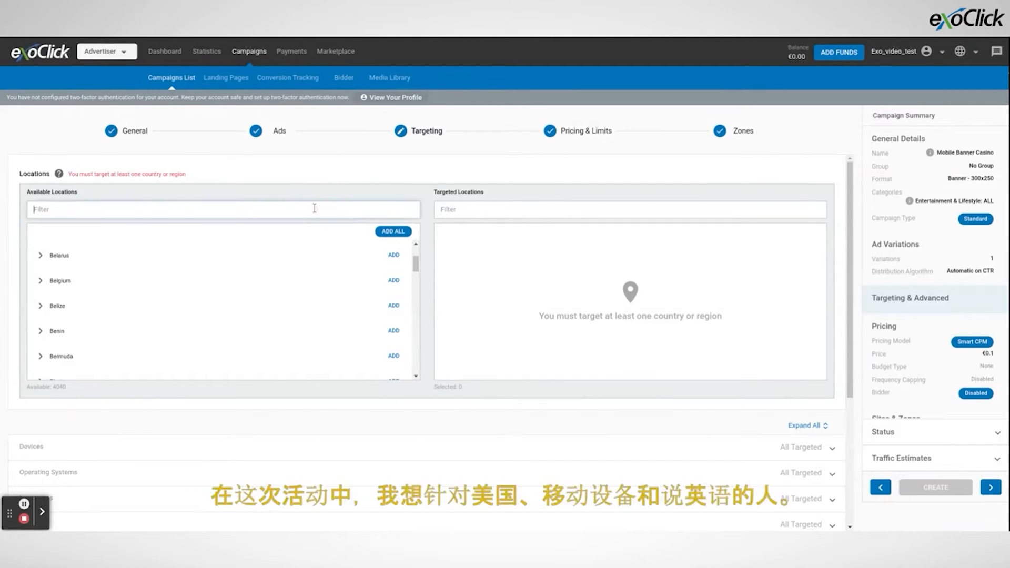
pyautogui.write('United States')
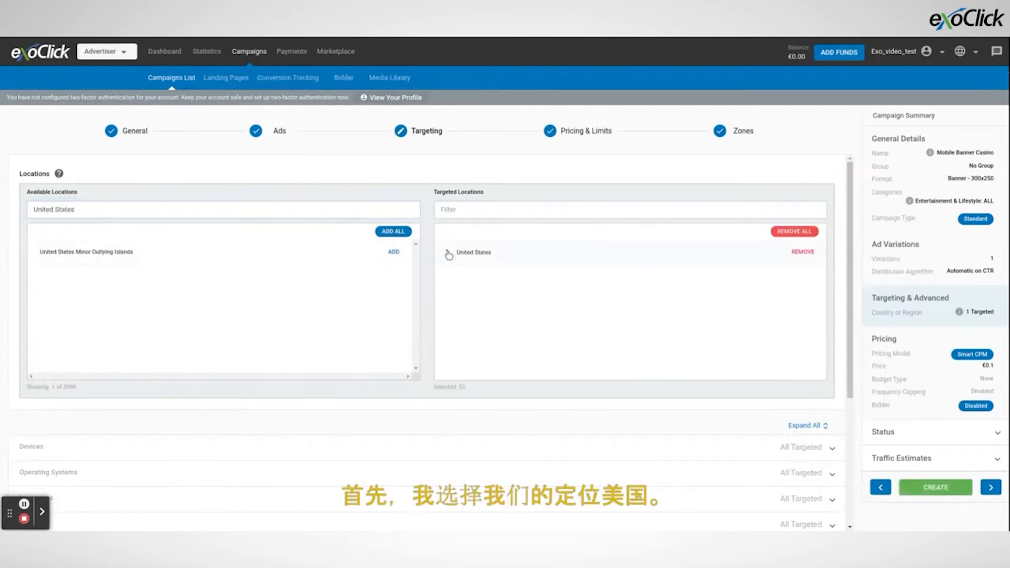
pyautogui.click(447, 252)
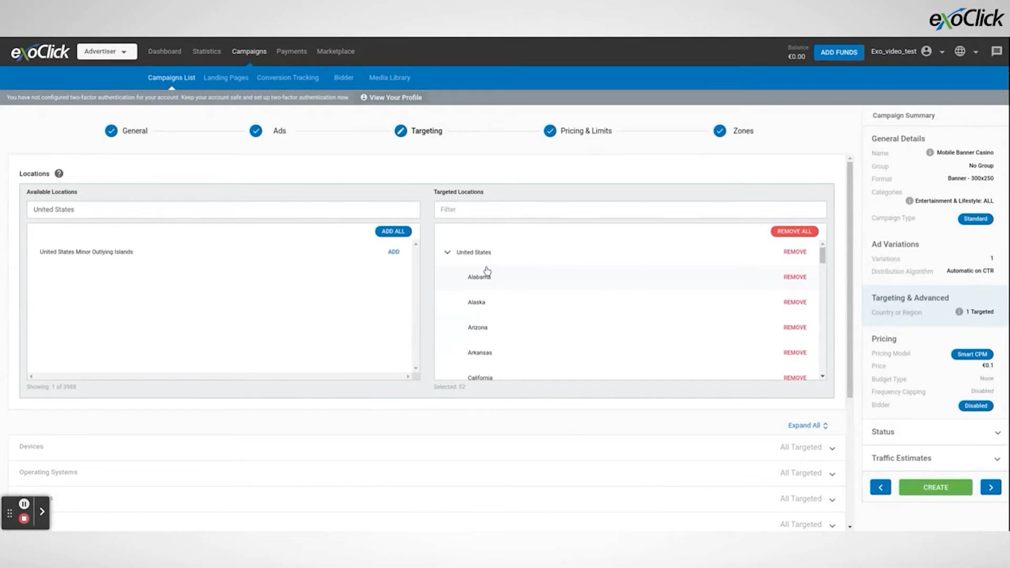
pyautogui.scroll(-3)
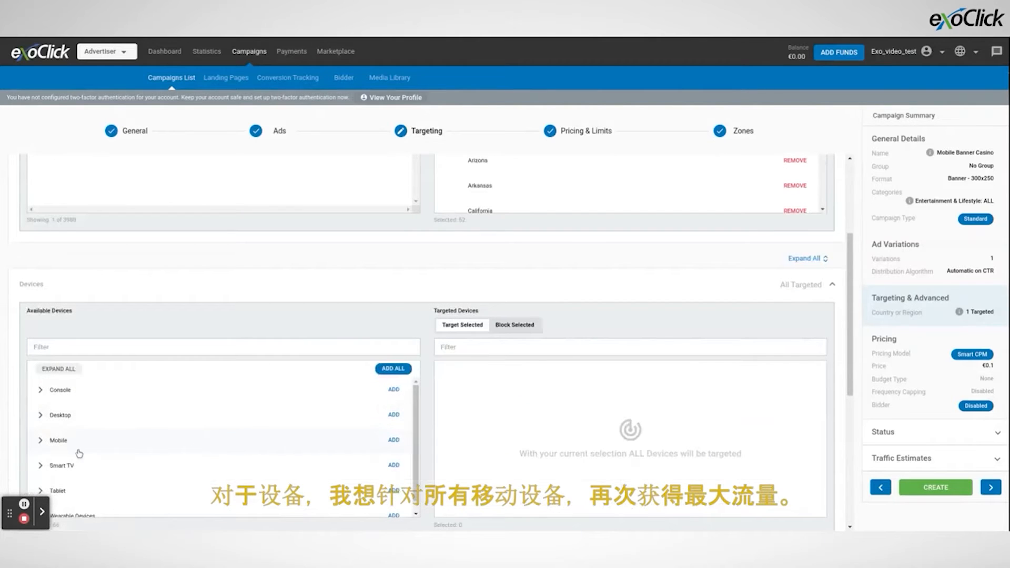
pyautogui.click(394, 440)
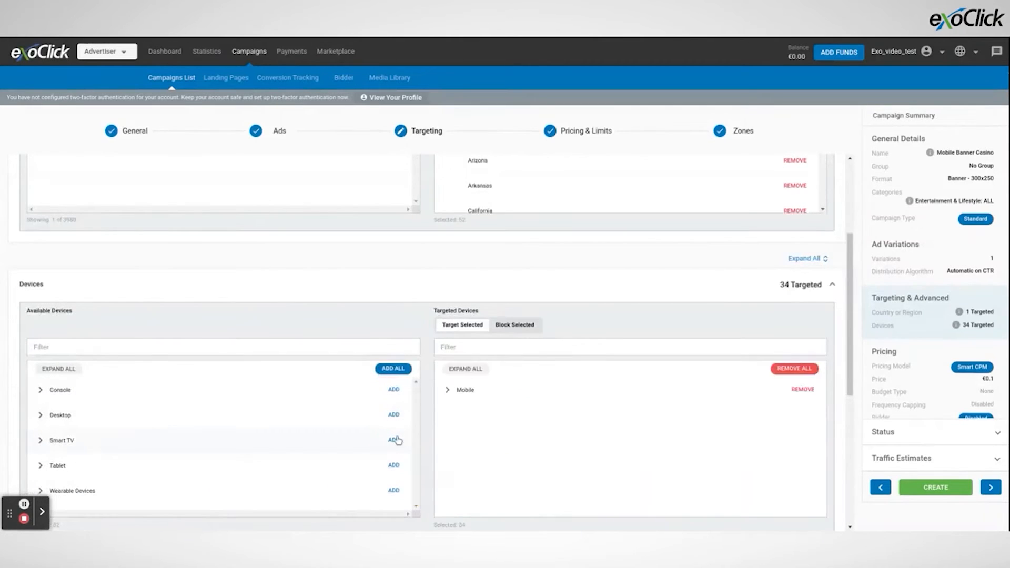
pyautogui.click(447, 390)
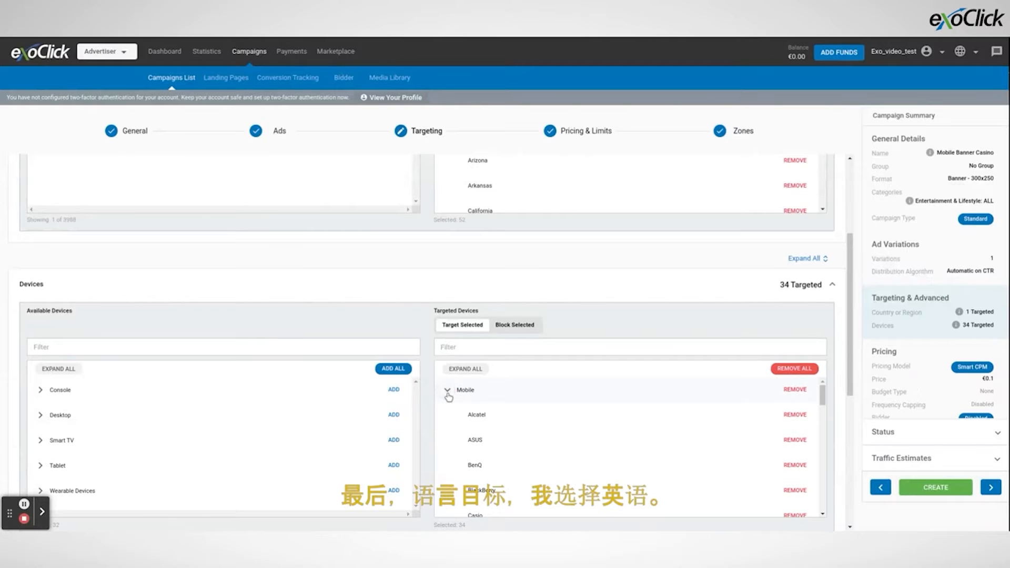
# Step: Scroll down past the remaining targeting options toward Pricing & Limits
pyautogui.scroll(-3)
pyautogui.write('English')
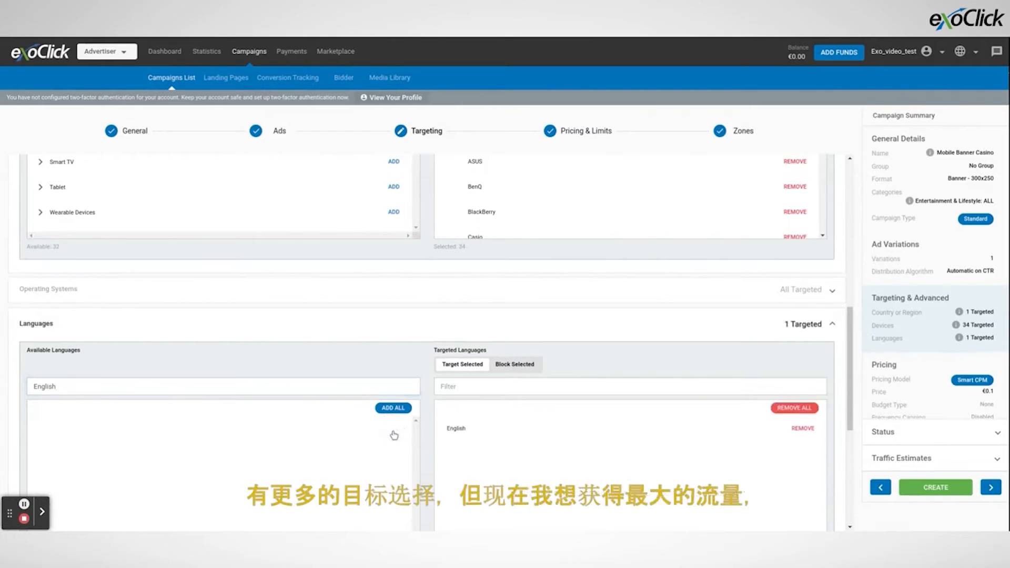
pyautogui.scroll(-3)
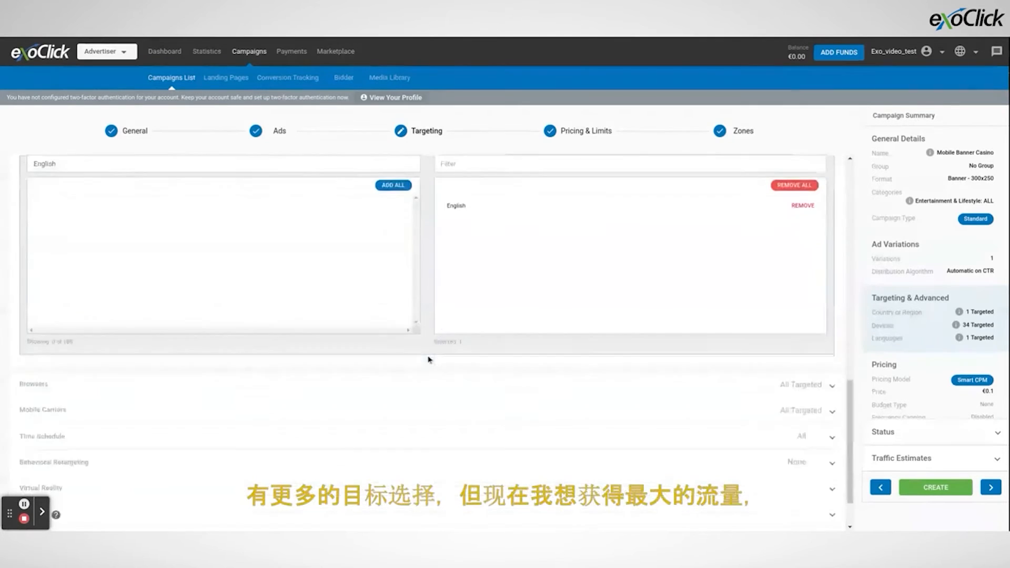
pyautogui.scroll(-3)
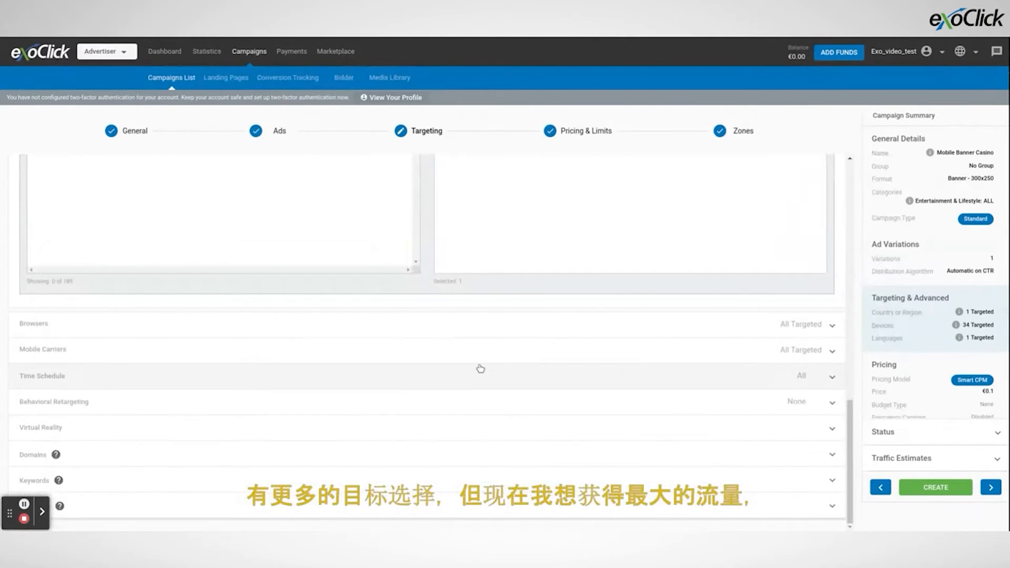
pyautogui.moveTo(431, 287)
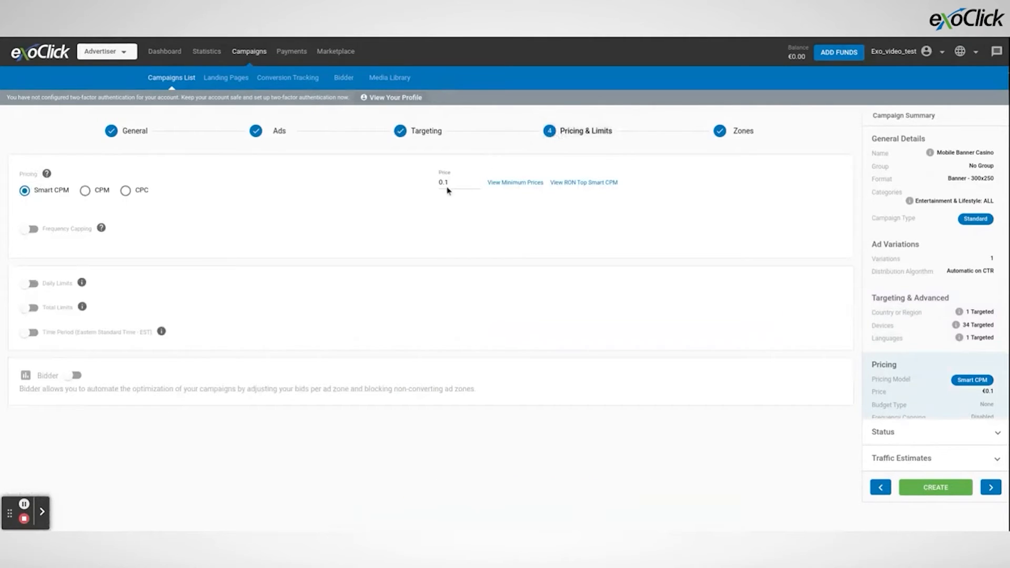
# Step: Compare CPM, CPC and Smart CPM pricing models, settling on CPC at 0.1000
pyautogui.click(459, 183)
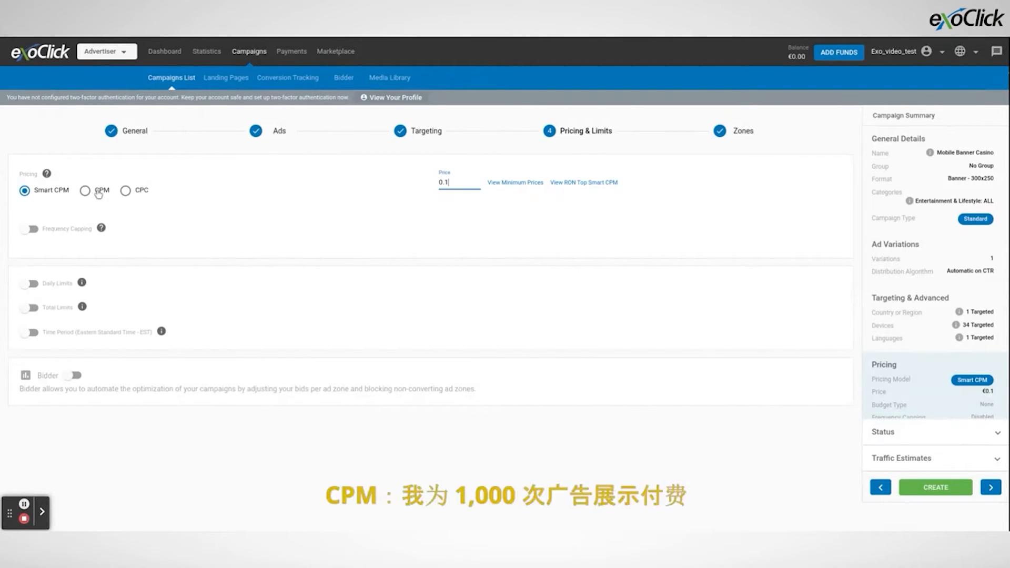
pyautogui.click(85, 190)
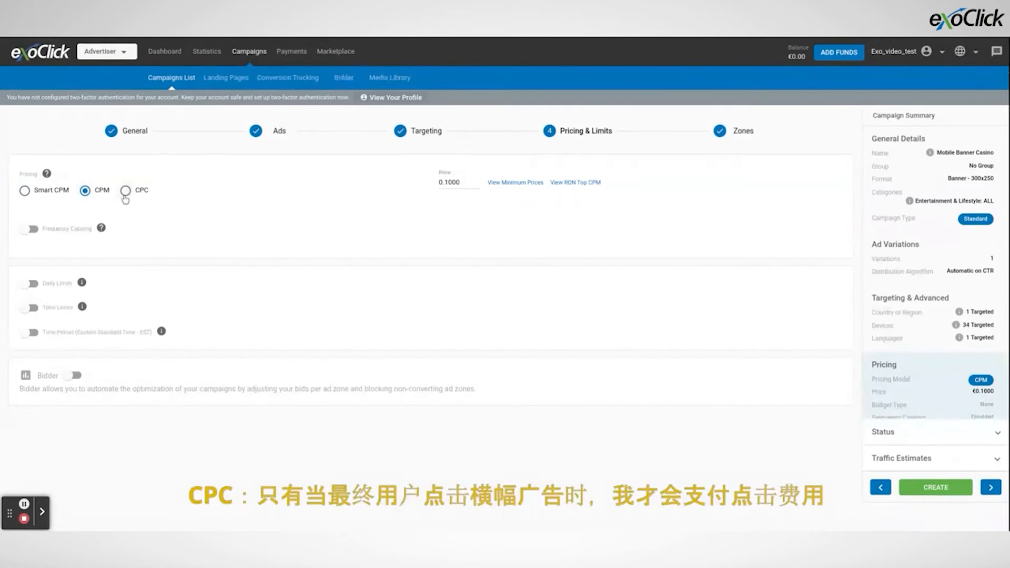
pyautogui.click(125, 190)
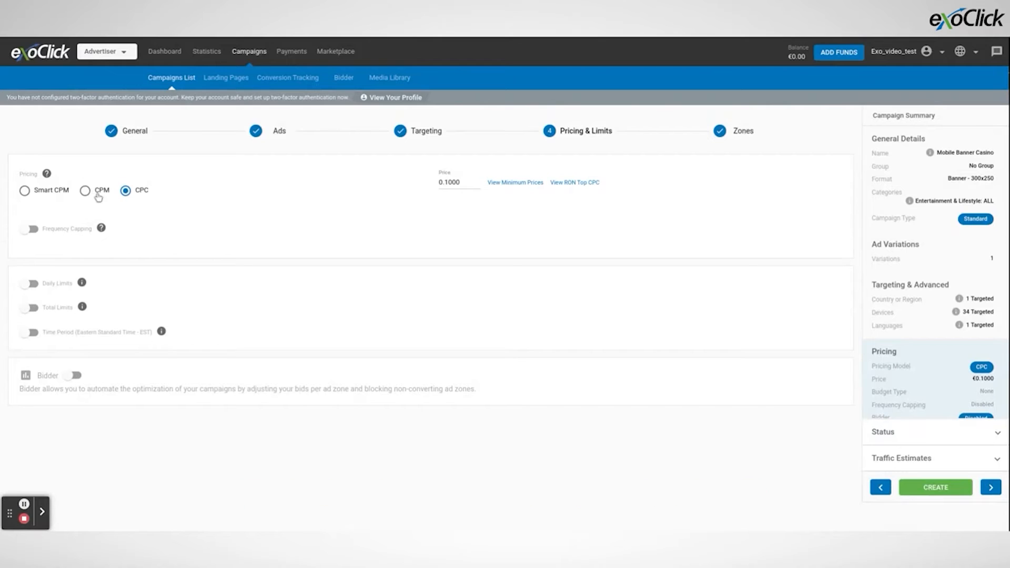
pyautogui.moveTo(169, 200)
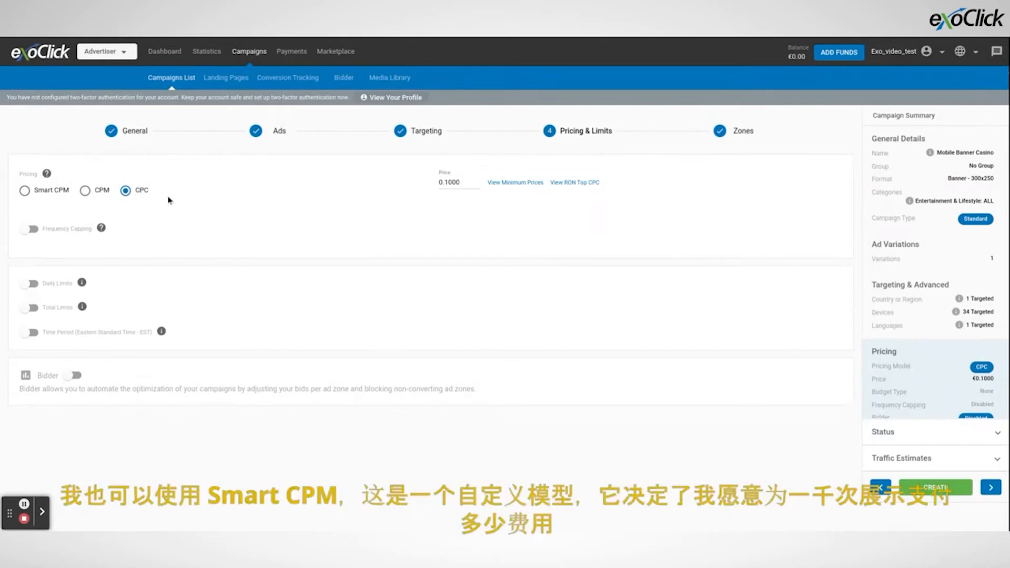
pyautogui.click(24, 190)
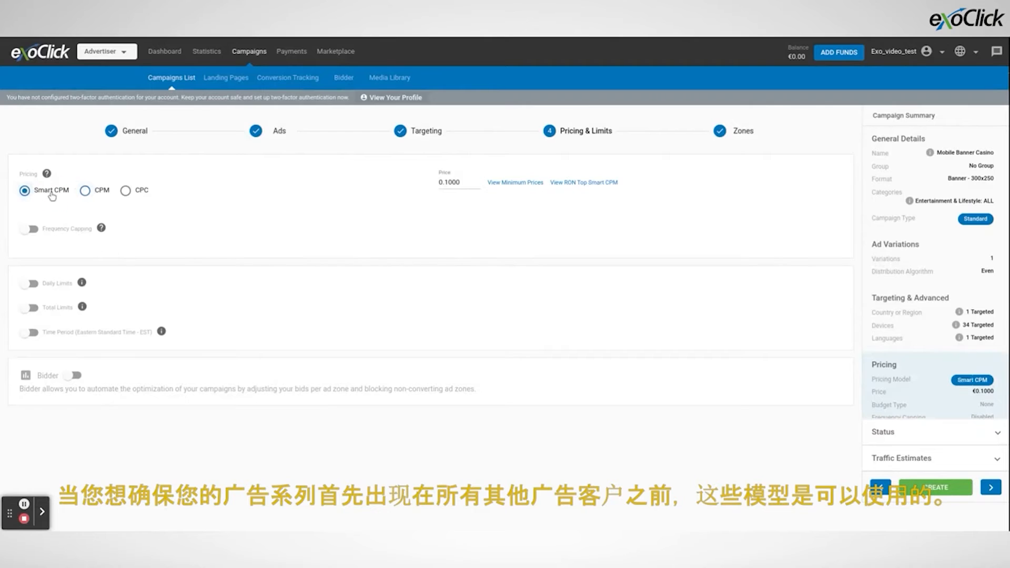
pyautogui.moveTo(82, 206)
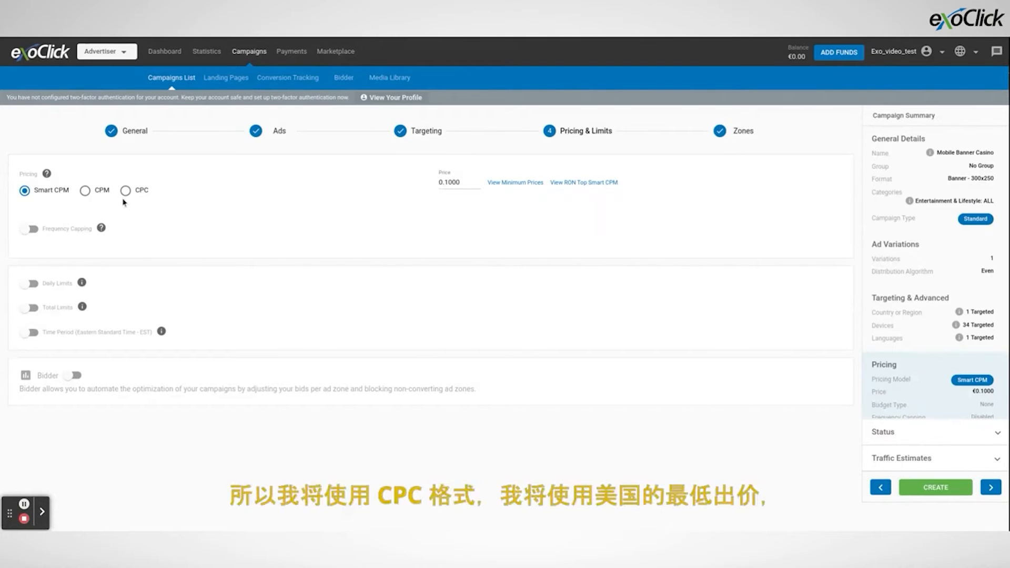
pyautogui.click(125, 190)
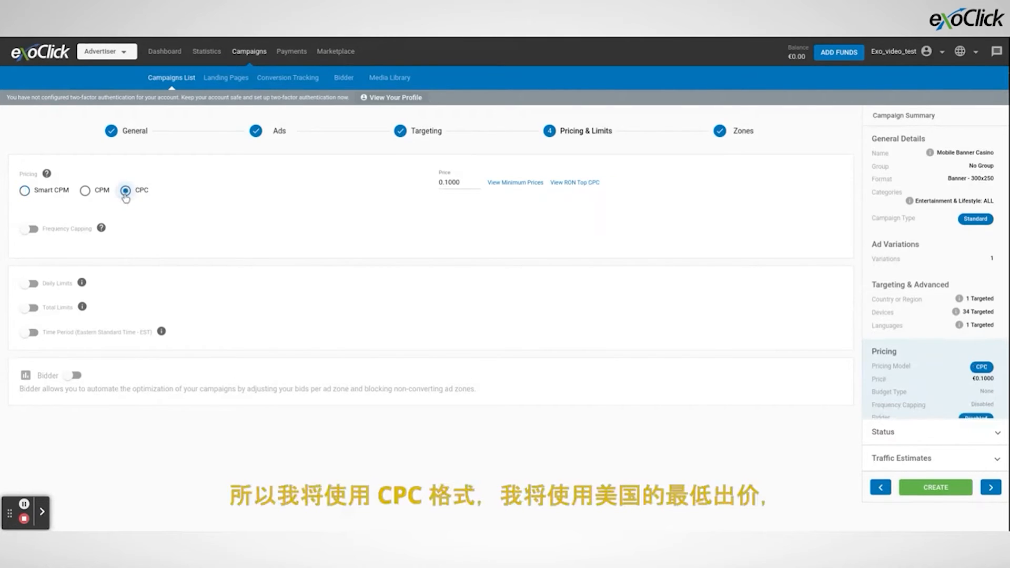
pyautogui.moveTo(514, 183)
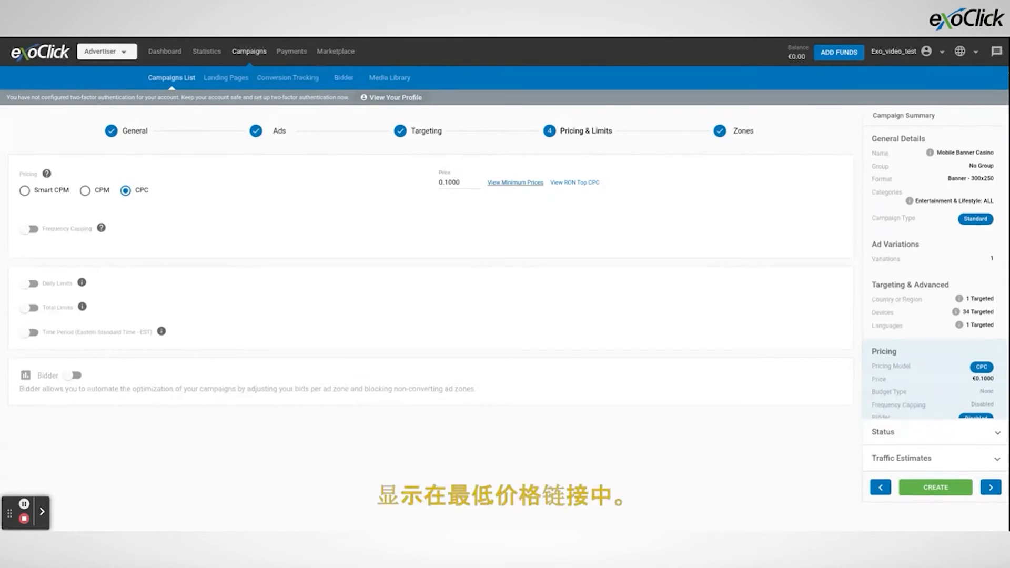
# Step: Set the bid to 0.01 and enable frequency capping at 2 impressions per 24 hours
pyautogui.tripleClick(447, 182)
pyautogui.write('0.0100')
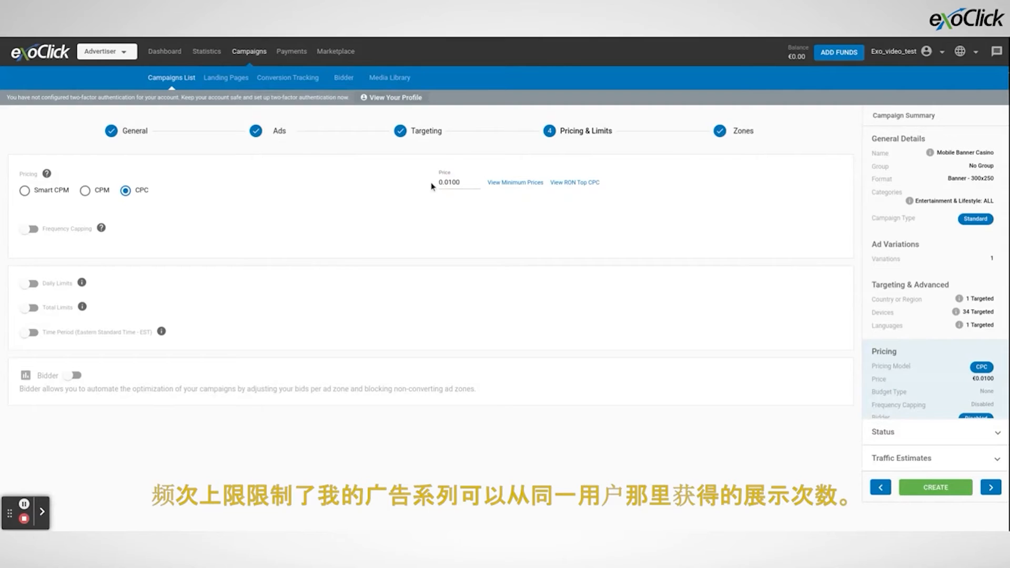
pyautogui.click(29, 228)
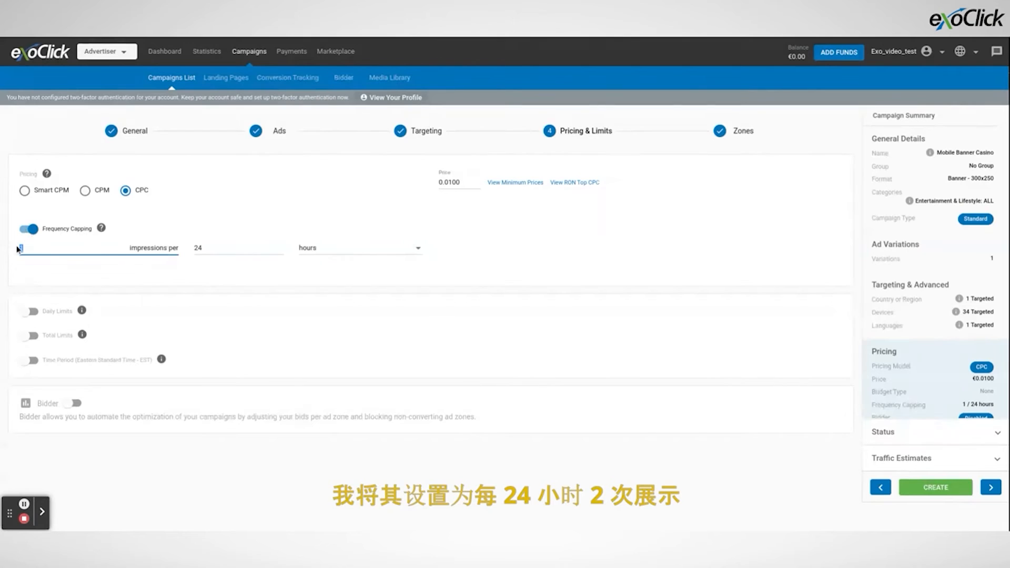
pyautogui.write('2')
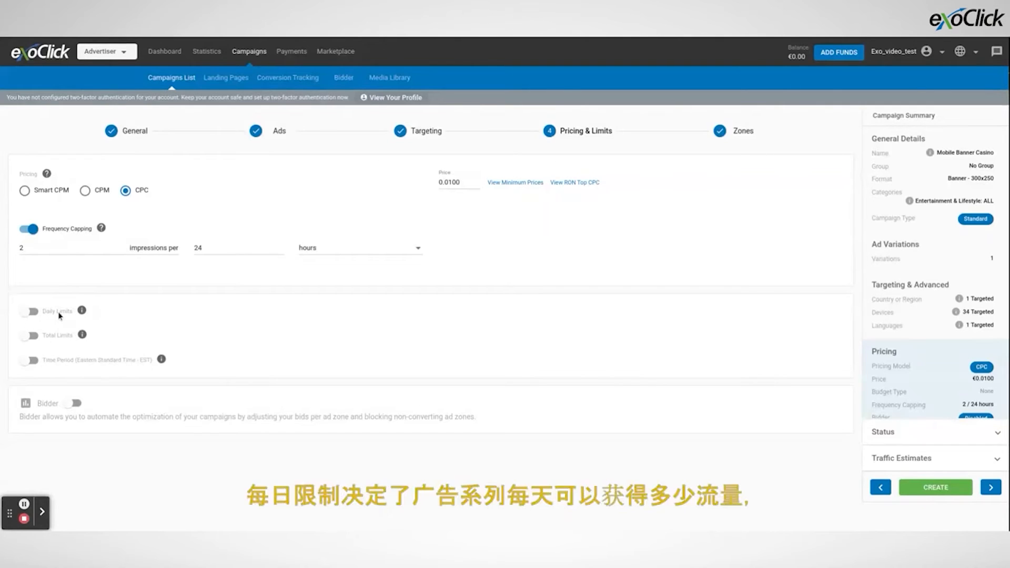
# Step: Enable daily limits with a 50 euro daily budget, leaving total limits off
pyautogui.click(29, 311)
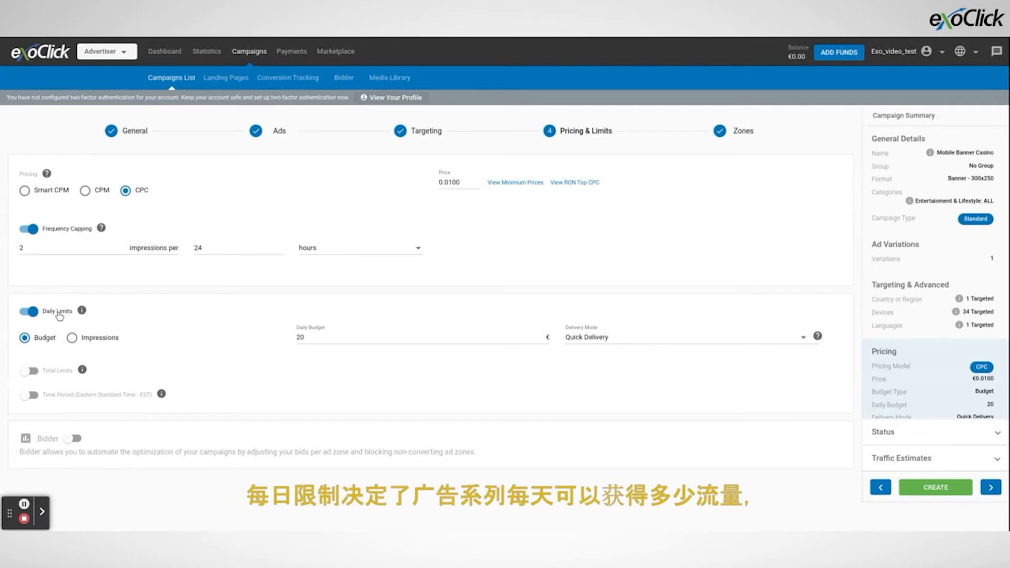
pyautogui.moveTo(114, 317)
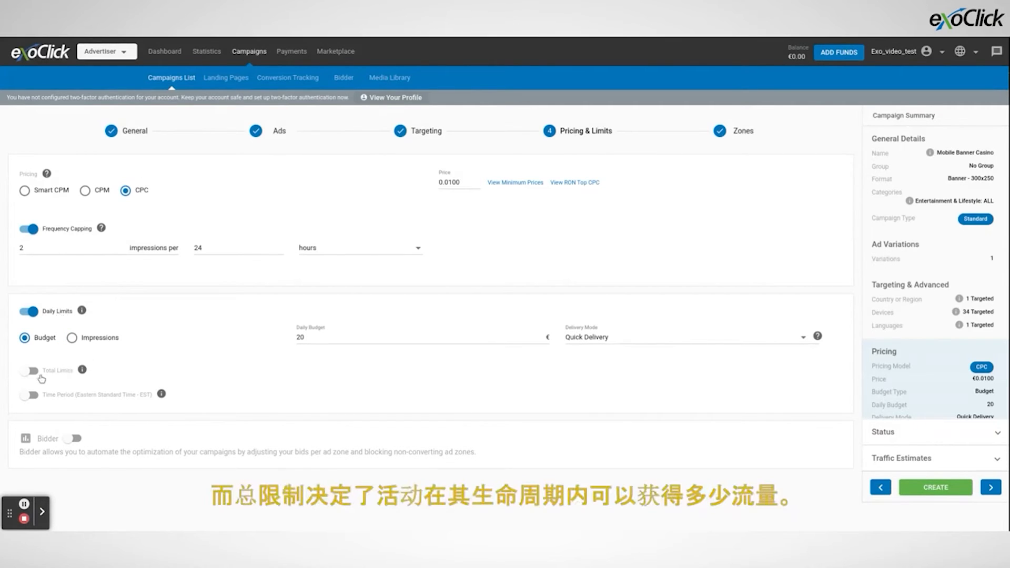
pyautogui.click(28, 370)
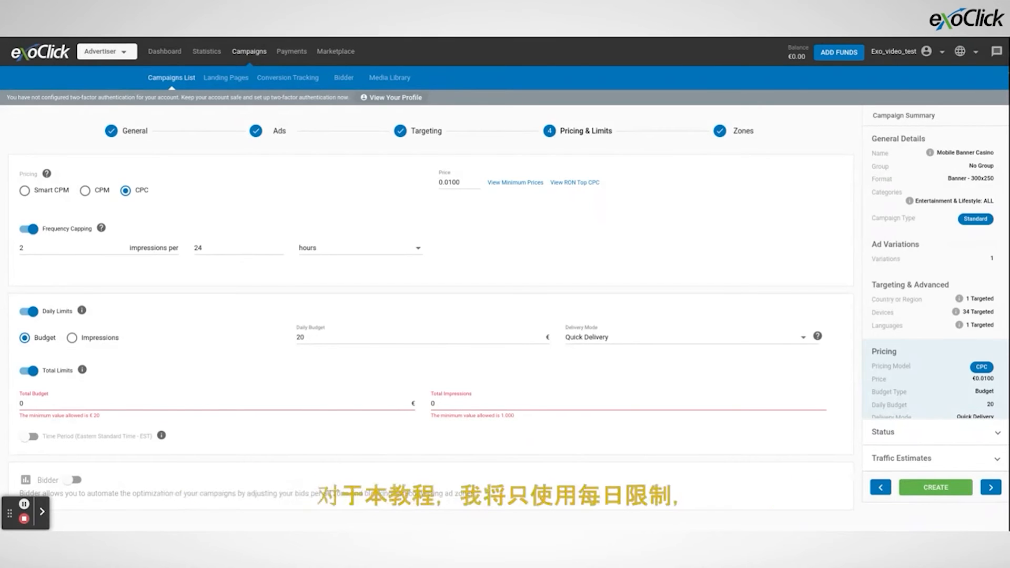
pyautogui.click(29, 370)
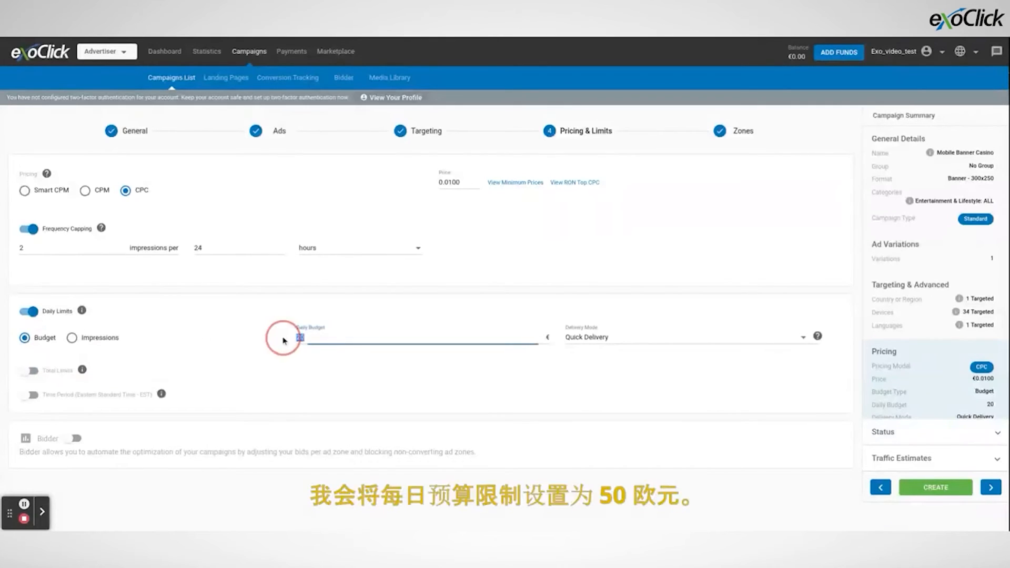
pyautogui.write('50')
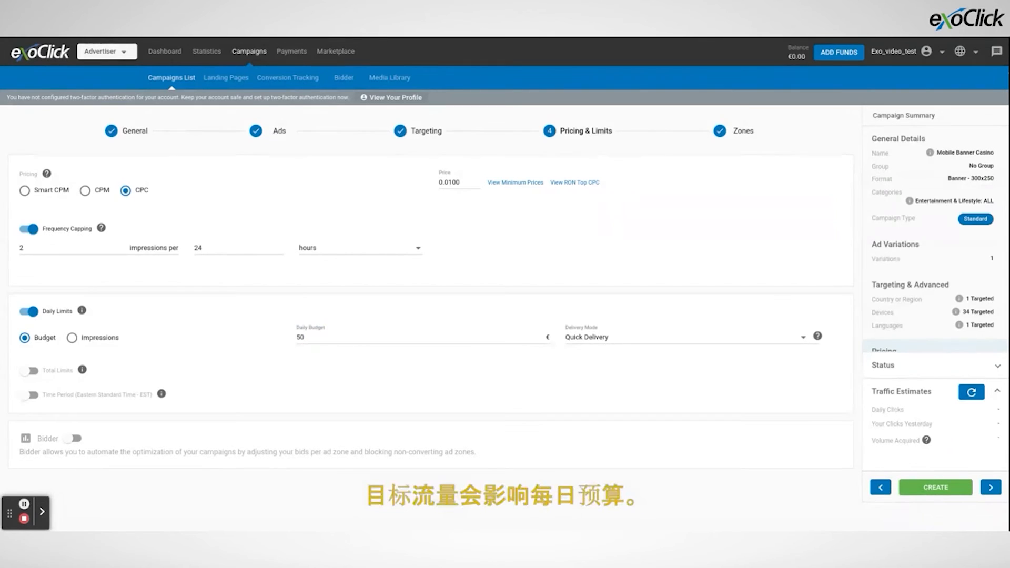
# Step: Refresh the Campaign Summary traffic estimates to about 418 daily clicks
pyautogui.click(971, 392)
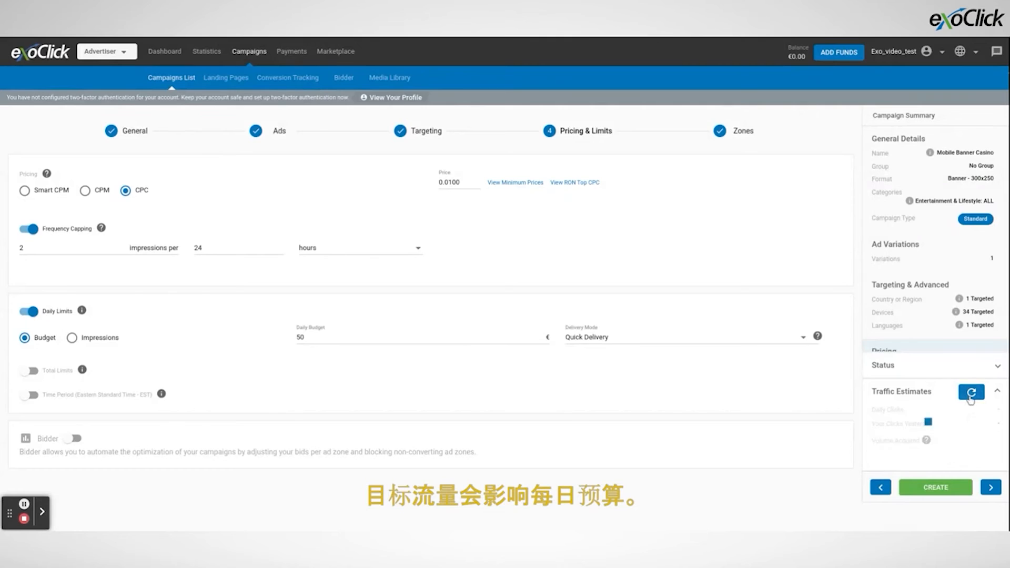
pyautogui.click(972, 393)
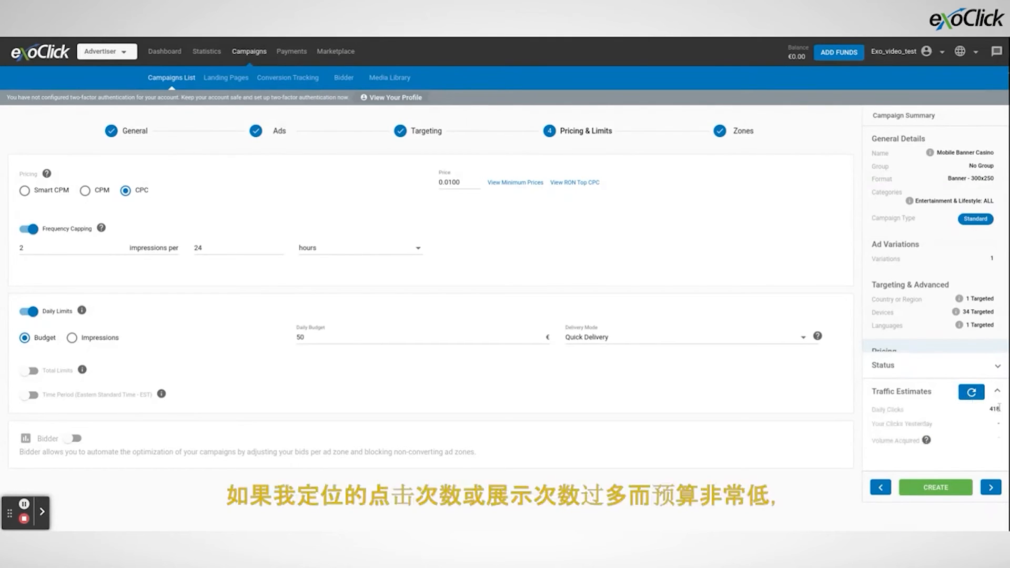
pyautogui.moveTo(926, 441)
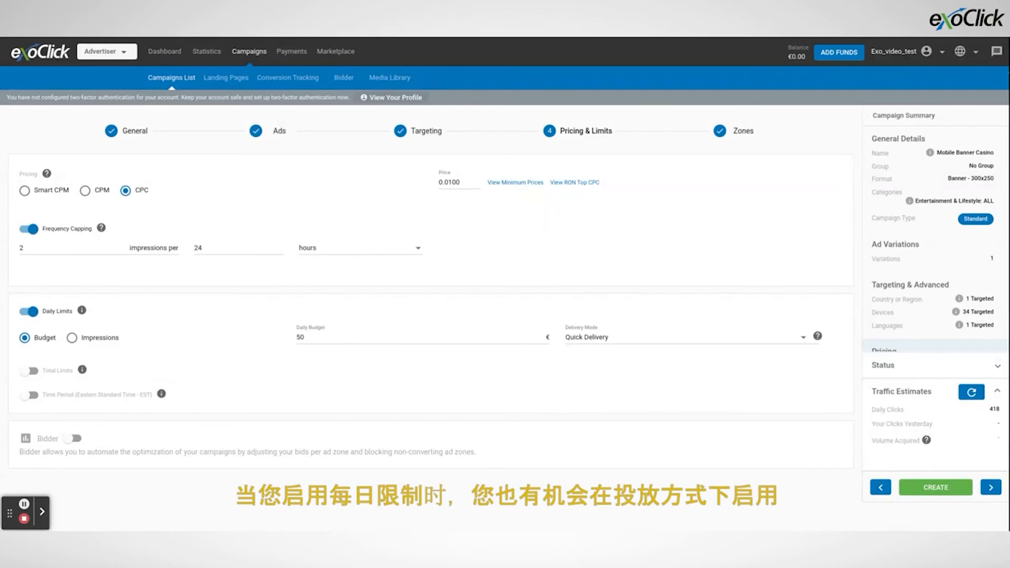
# Step: Set Delivery Mode to 'Distribute throughout the day' for the 50 euro daily budget
pyautogui.click(686, 336)
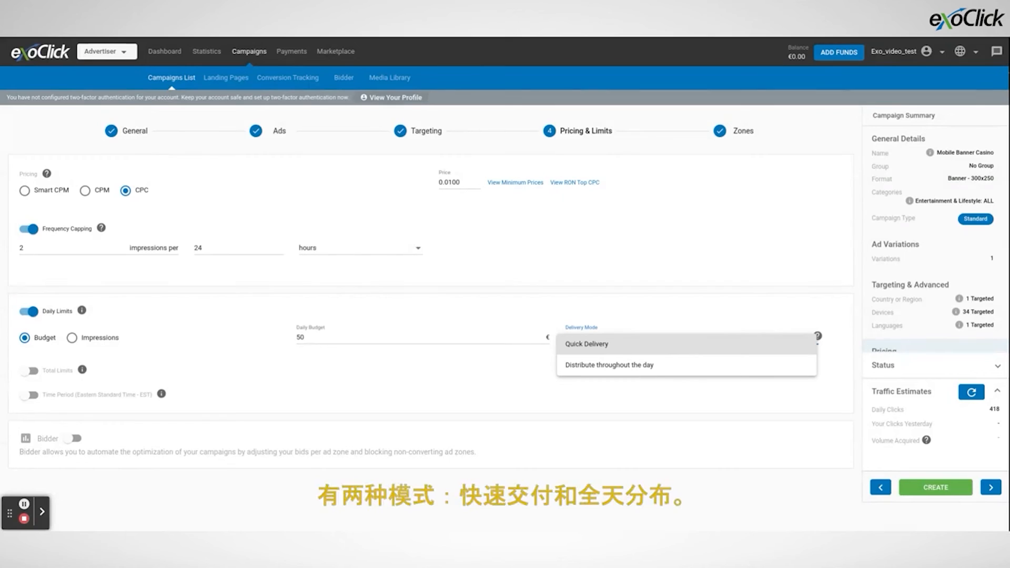
pyautogui.moveTo(618, 350)
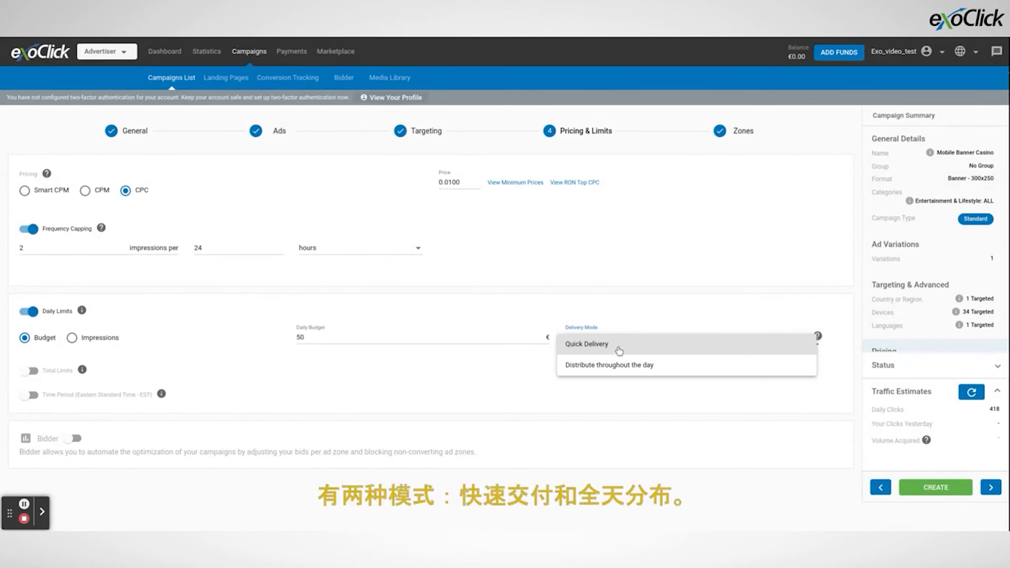
pyautogui.moveTo(622, 366)
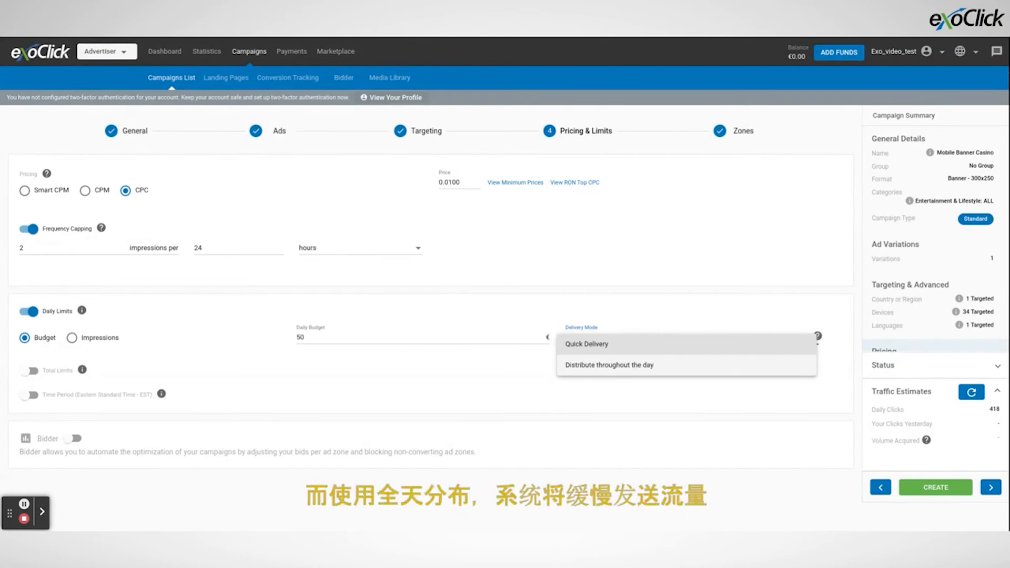
pyautogui.moveTo(660, 366)
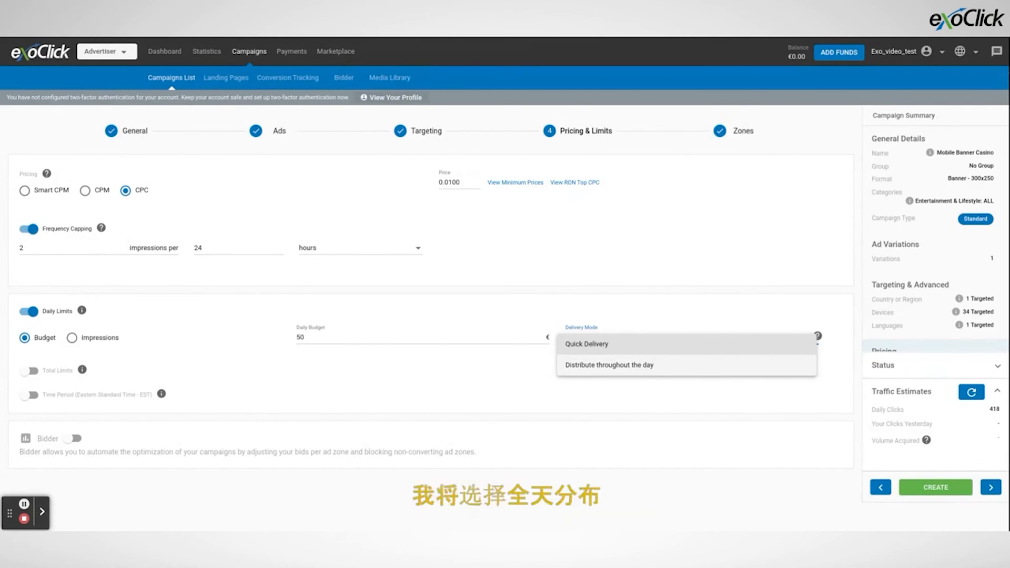
pyautogui.click(607, 365)
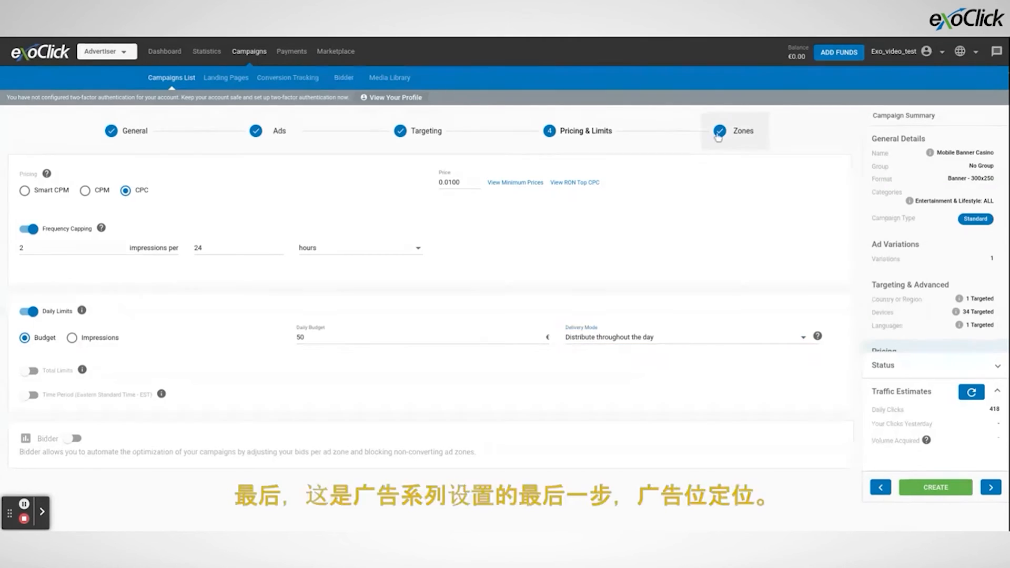
# Step: Go to the Zones step, keep Target Mode on All, and view traffic types
pyautogui.click(734, 131)
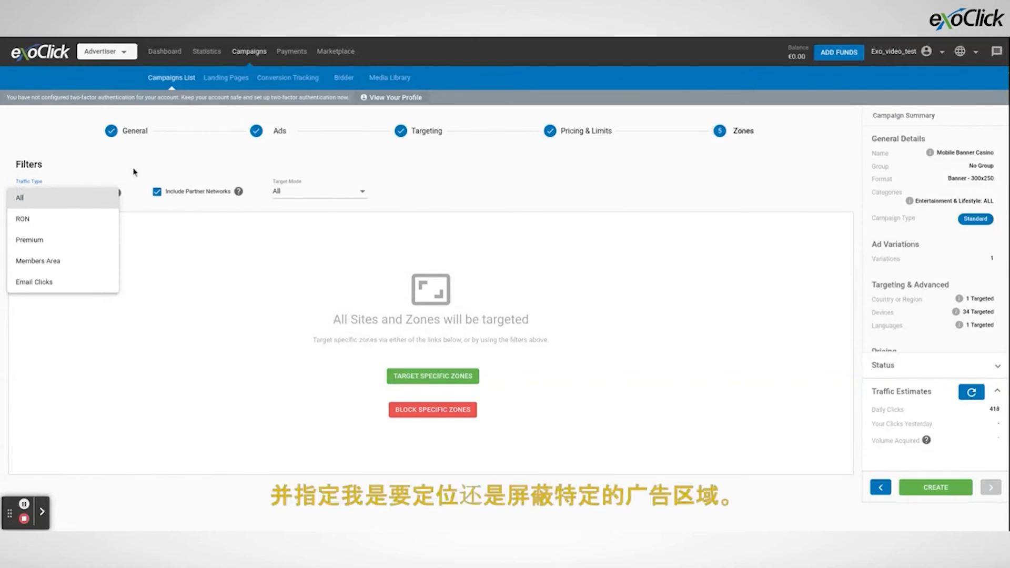
pyautogui.click(318, 191)
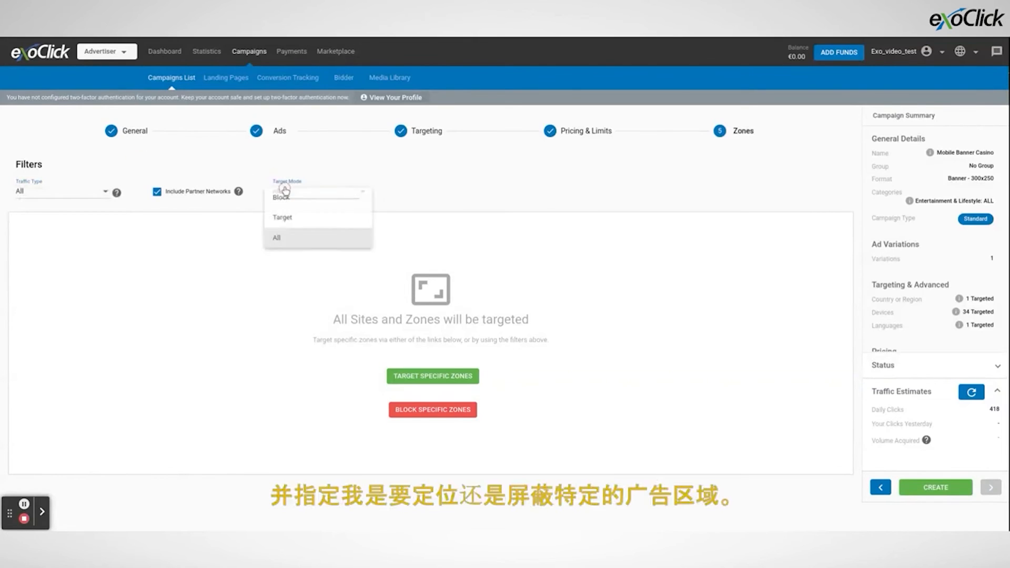
pyautogui.moveTo(294, 208)
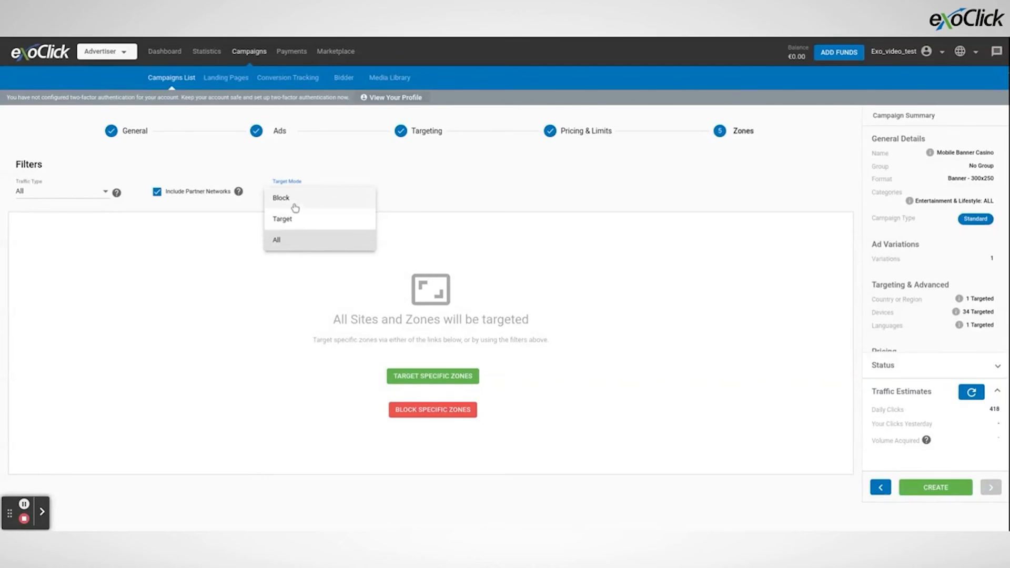
pyautogui.click(277, 240)
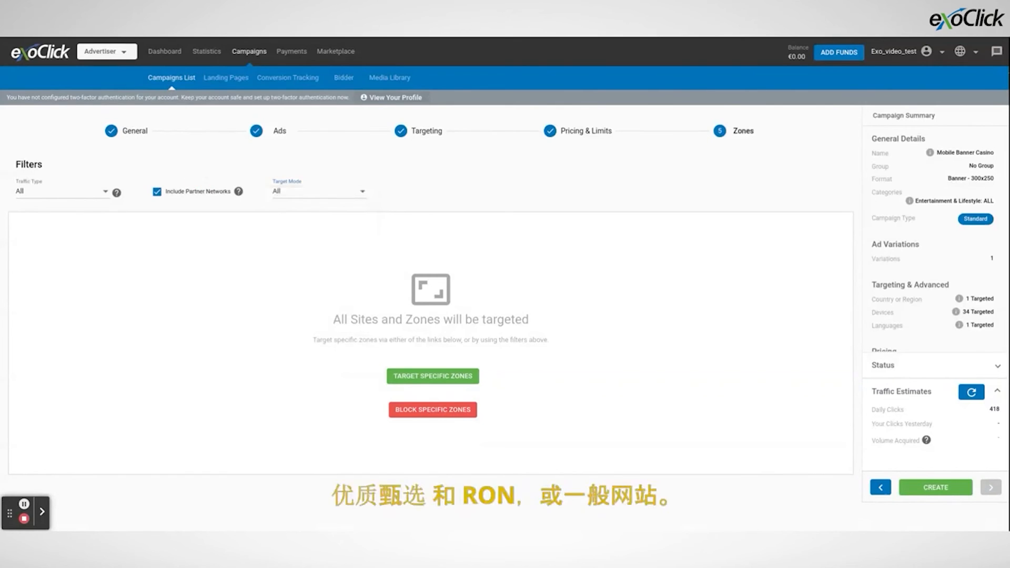
pyautogui.click(61, 191)
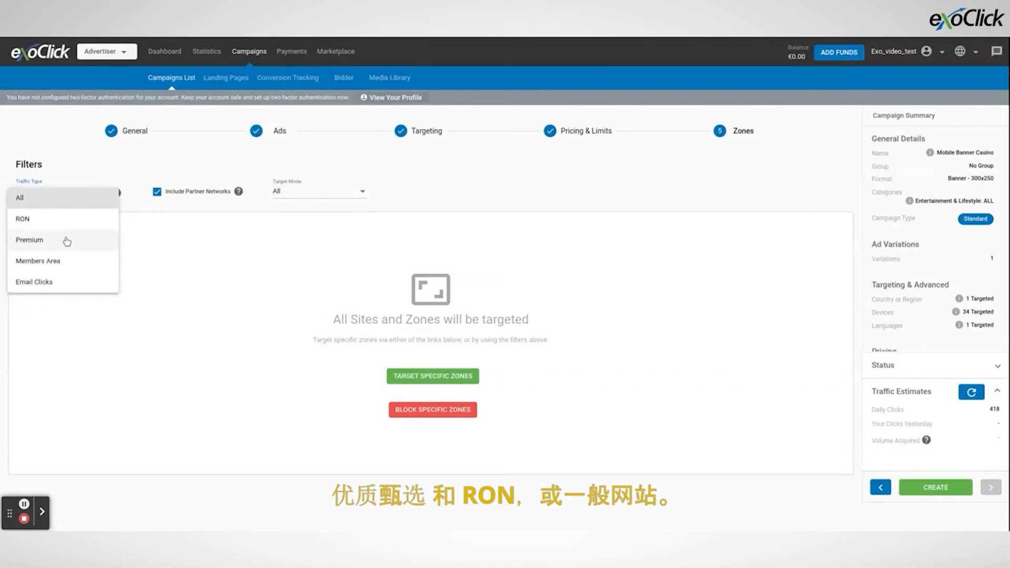
pyautogui.moveTo(63, 226)
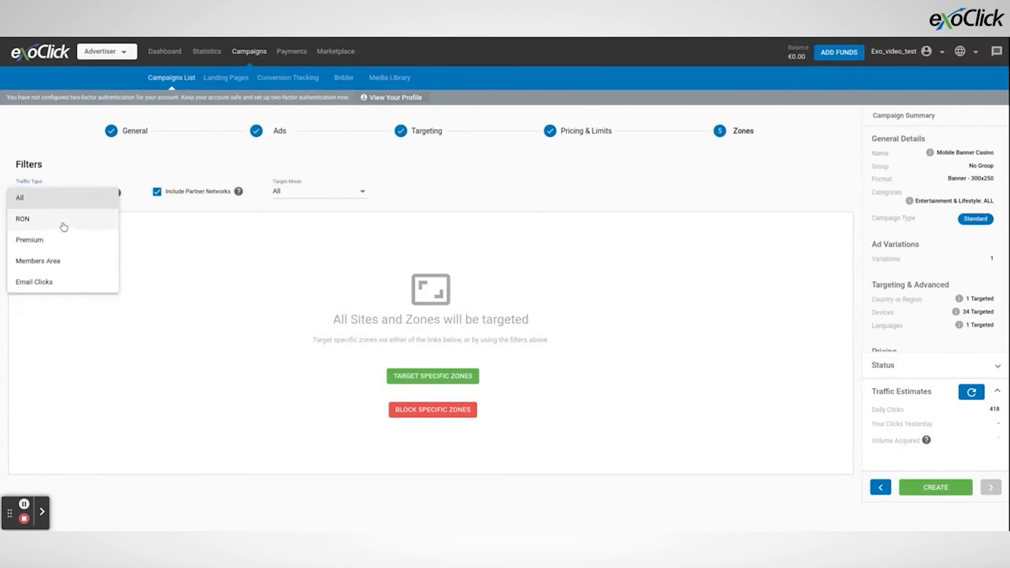
pyautogui.moveTo(63, 227)
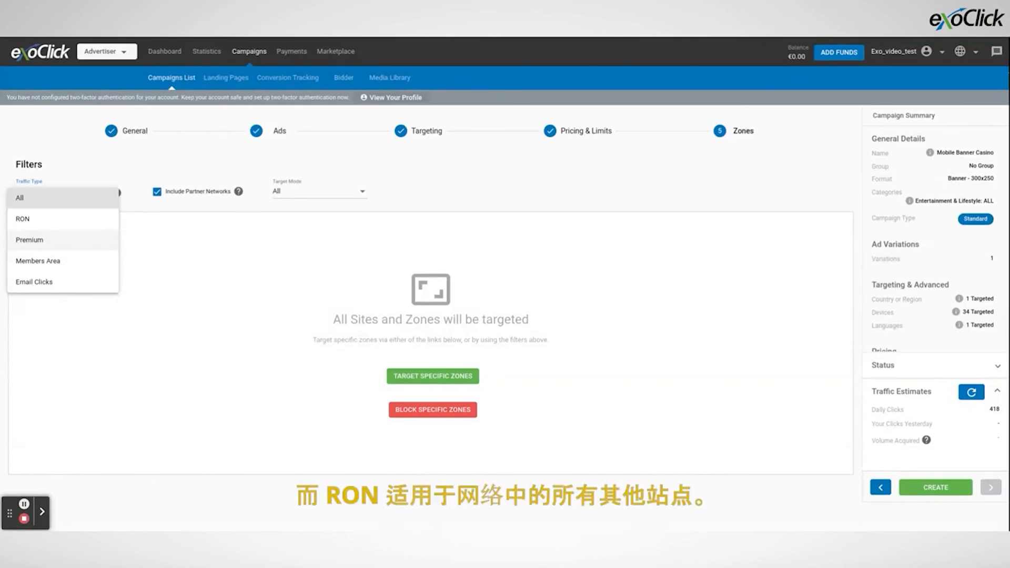
pyautogui.moveTo(65, 224)
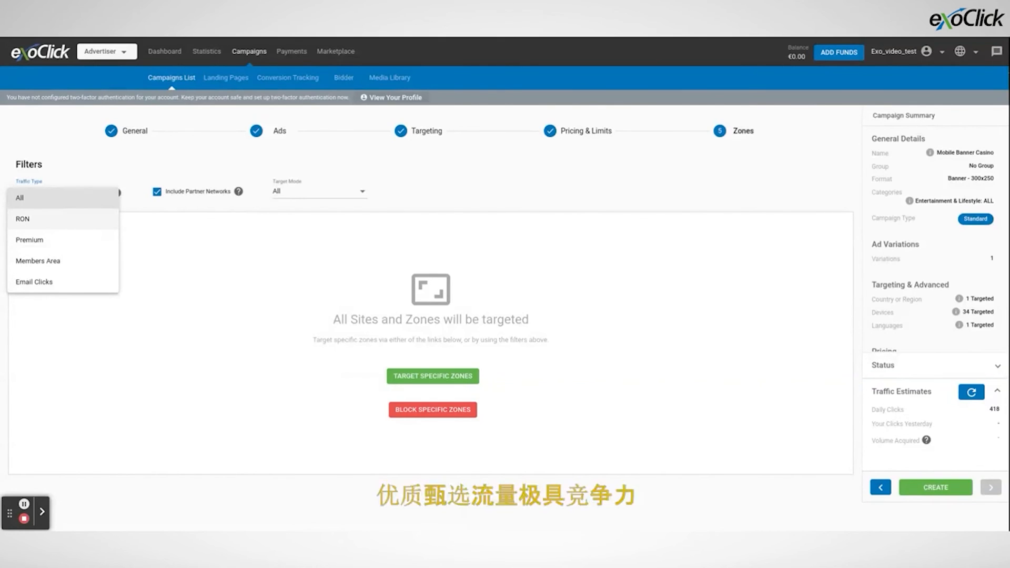
pyautogui.moveTo(63, 240)
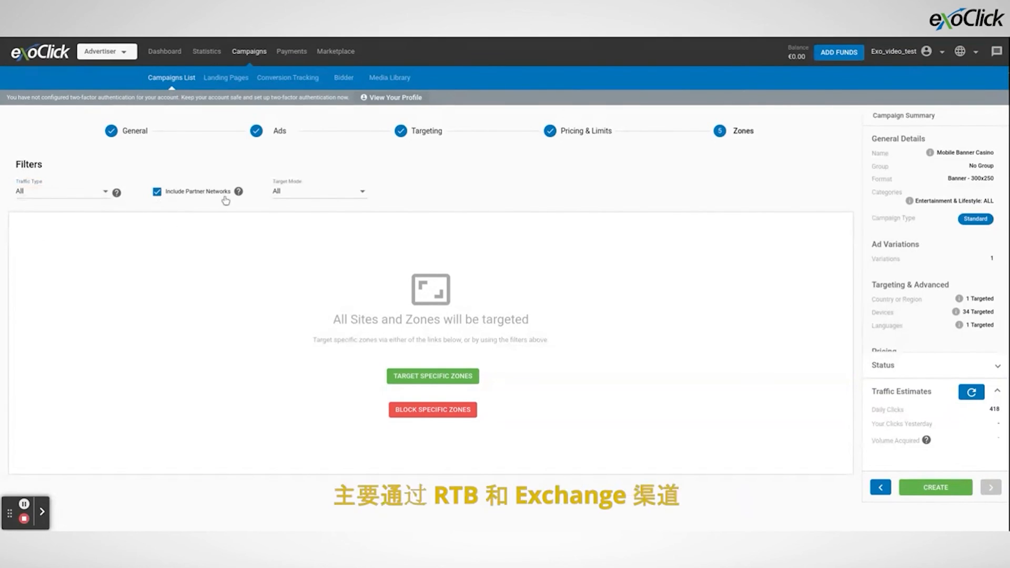
pyautogui.moveTo(239, 192)
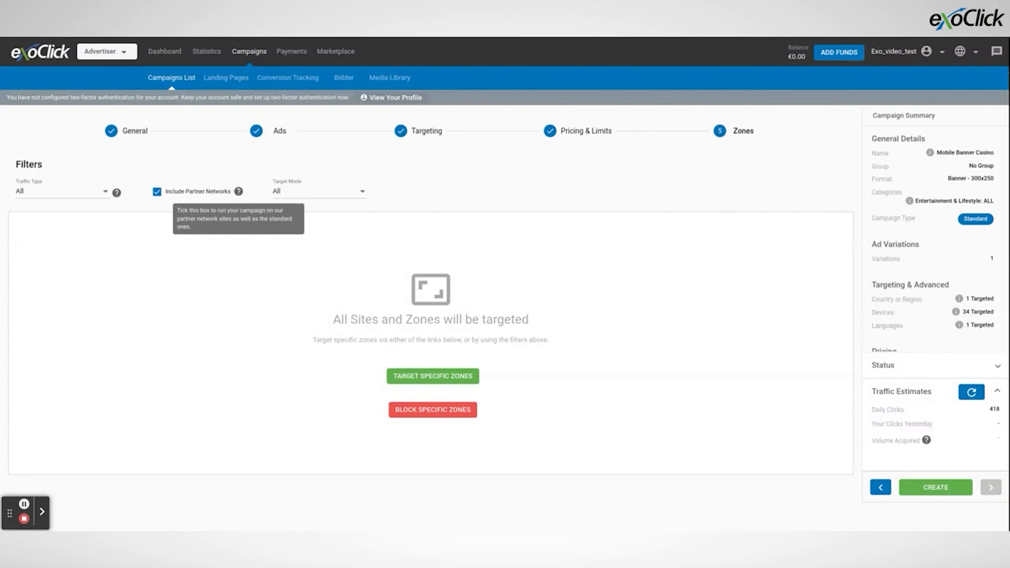
# Step: Set the Zones traffic type to RON, keeping Target Mode on All
pyautogui.click(61, 191)
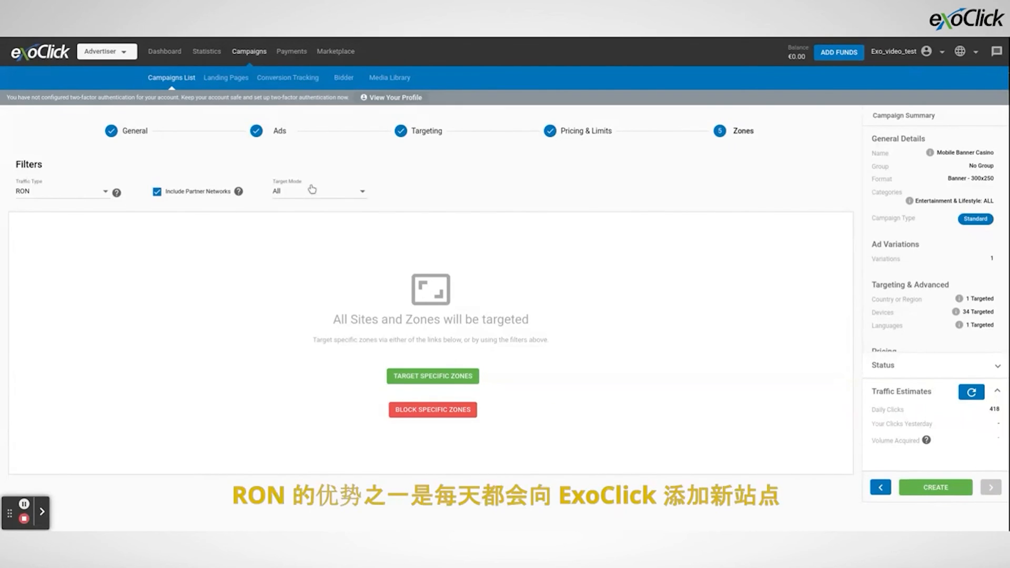
pyautogui.moveTo(311, 190)
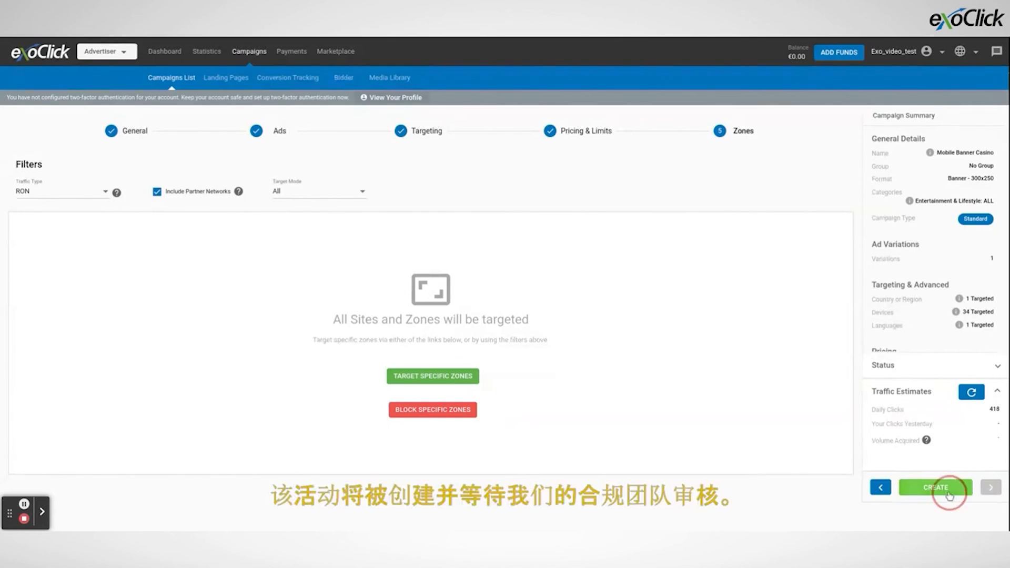
# Step: Create the Mobile Banner Casino campaign and dismiss the success notification
pyautogui.click(935, 487)
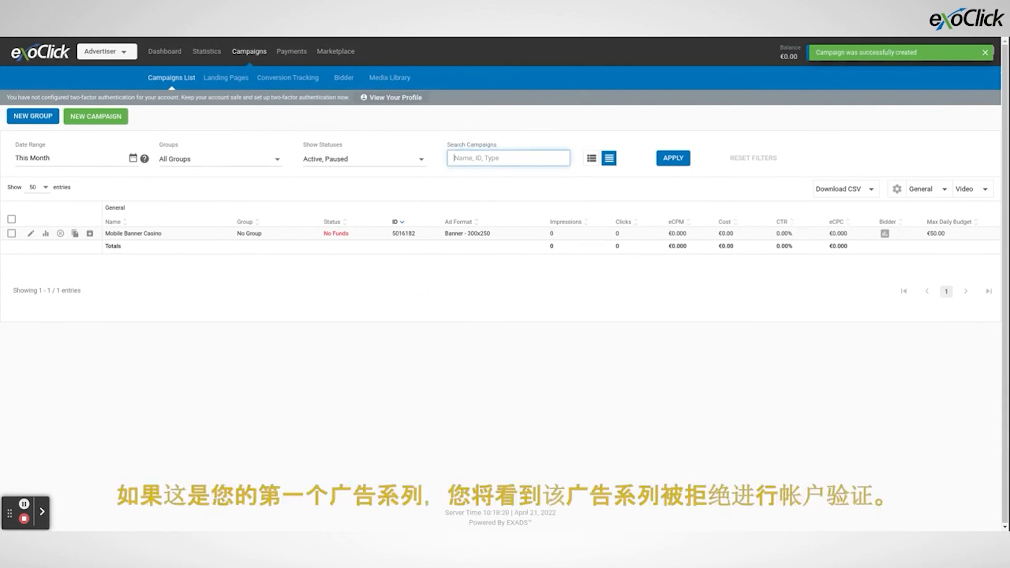
pyautogui.click(985, 52)
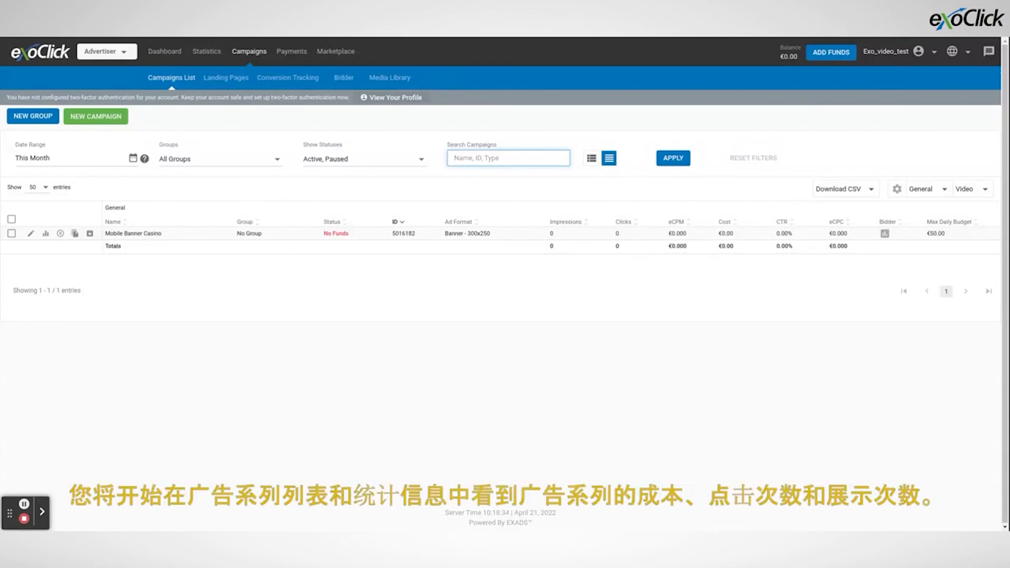
pyautogui.moveTo(299, 446)
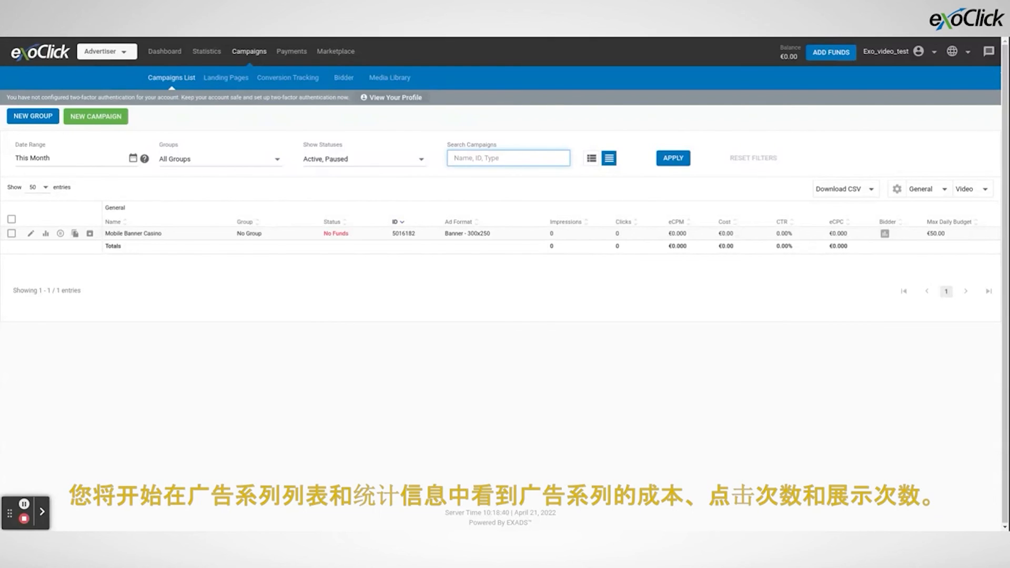
pyautogui.moveTo(225, 191)
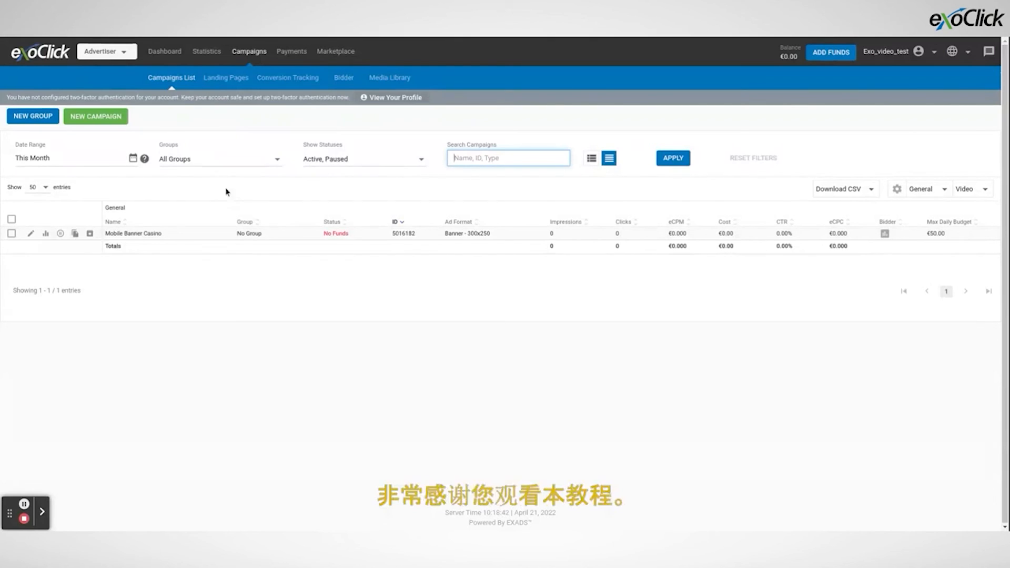
pyautogui.moveTo(207, 51)
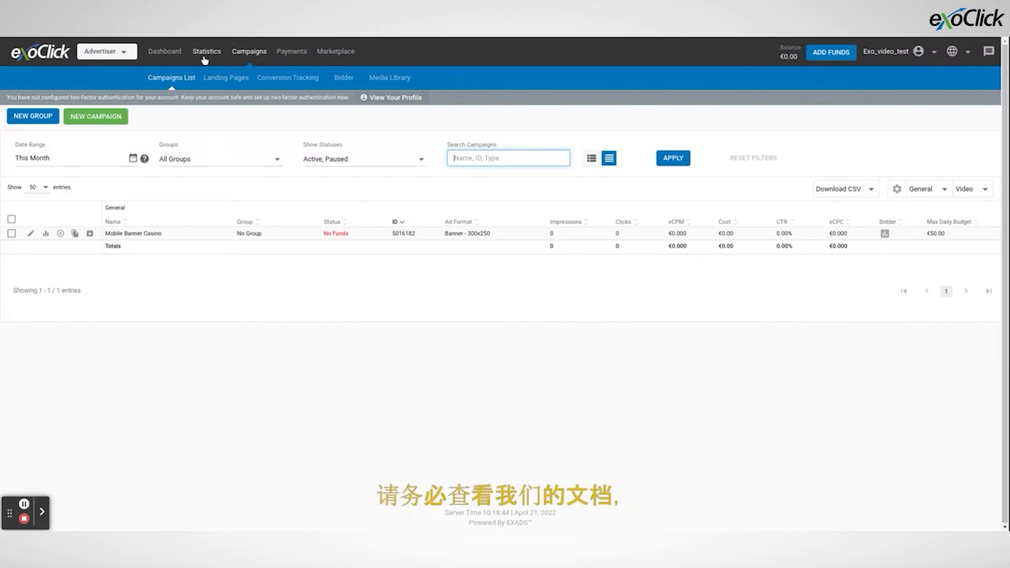